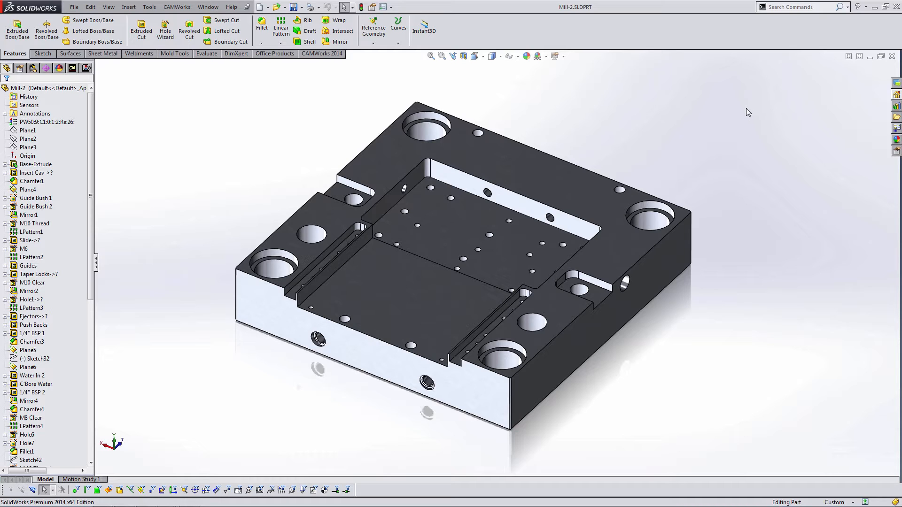
mouse_move(585, 87)
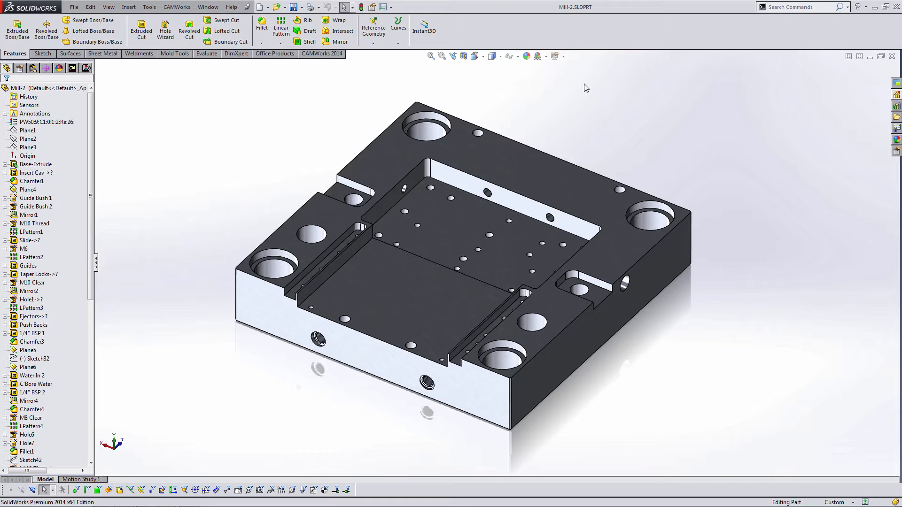
Open the Tools menu in the menu bar of the Mill-2 plate part
left_click(149, 6)
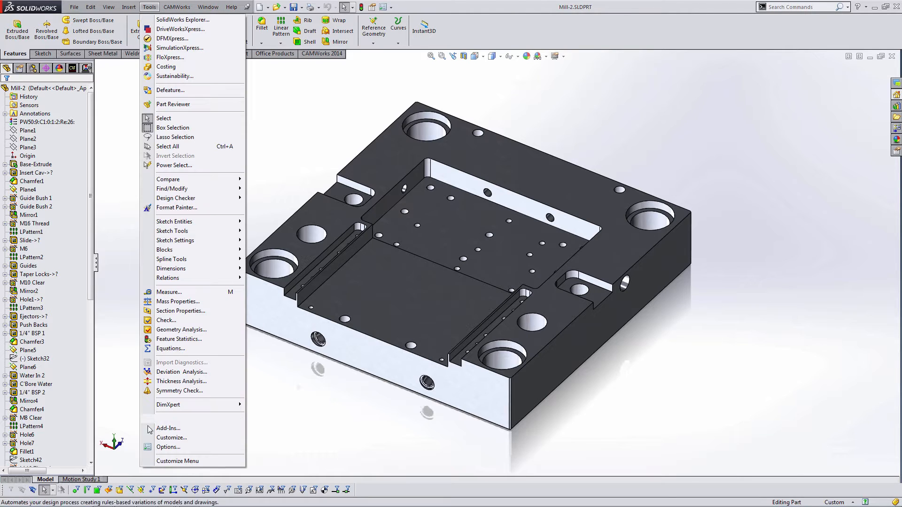
Tick DFMPro for SolidWorks under Other Add-ins and confirm the Add-Ins dialog
left_click(168, 428)
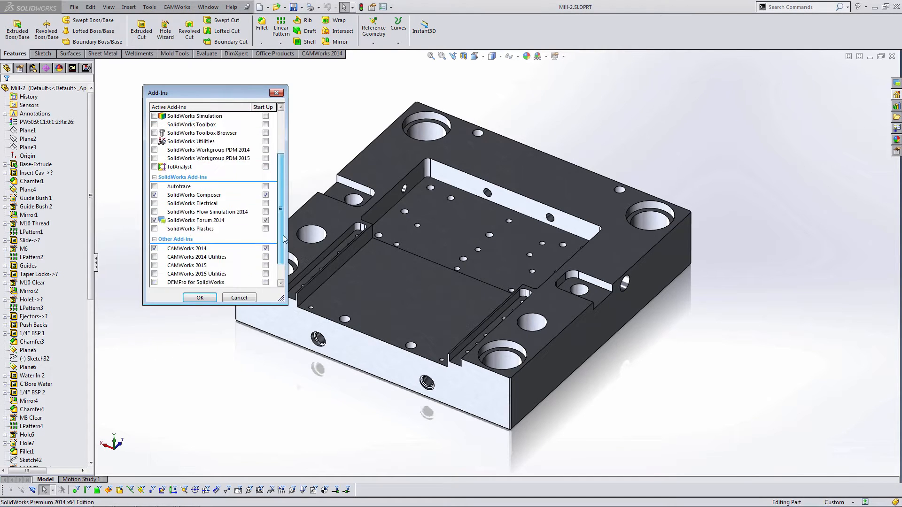
scroll("down", 3)
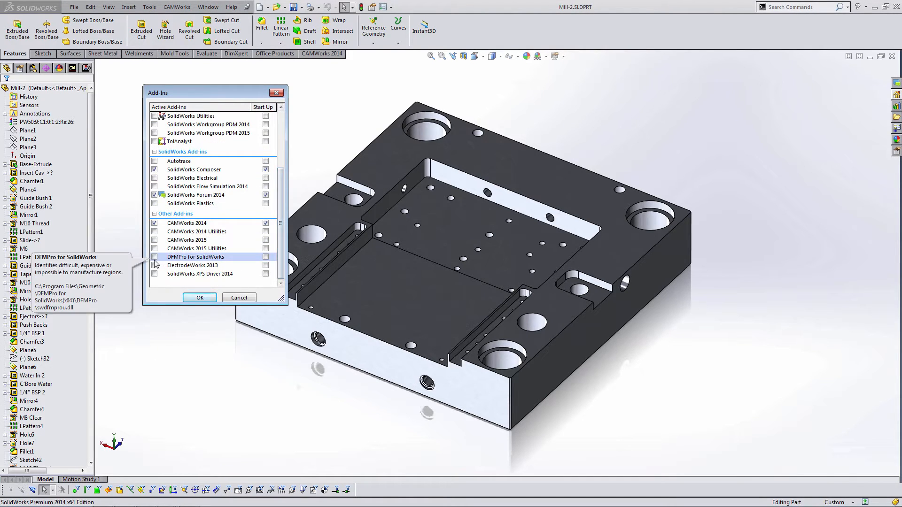
left_click(154, 256)
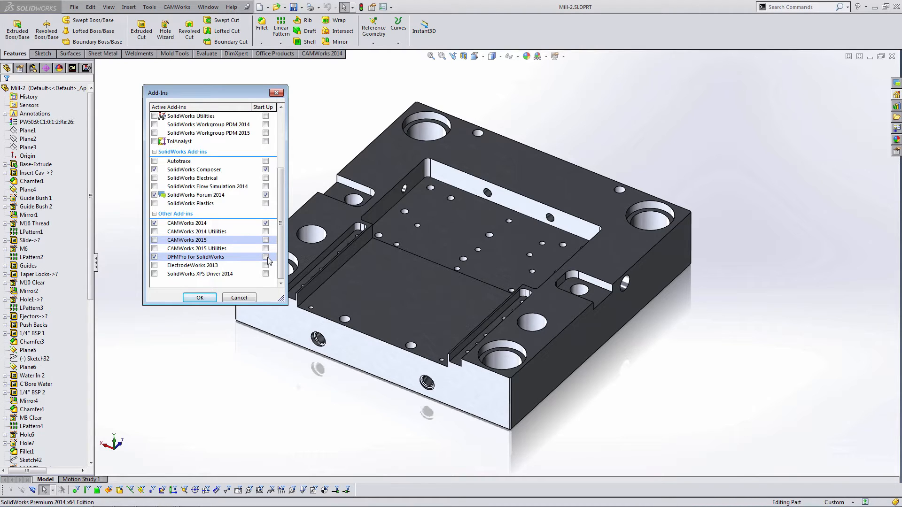
left_click(199, 298)
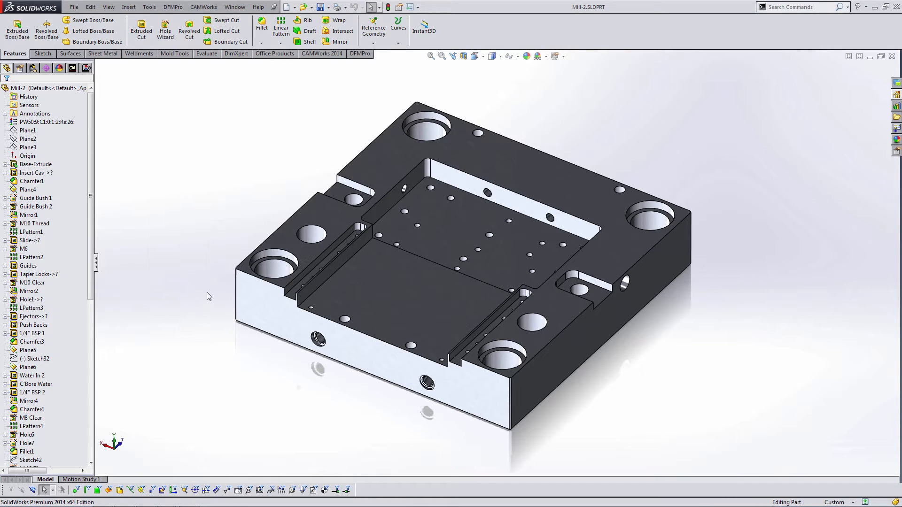
Start a DFMPro check with AllRules.dfm and Design For set to Prismatic Mill
left_click(359, 54)
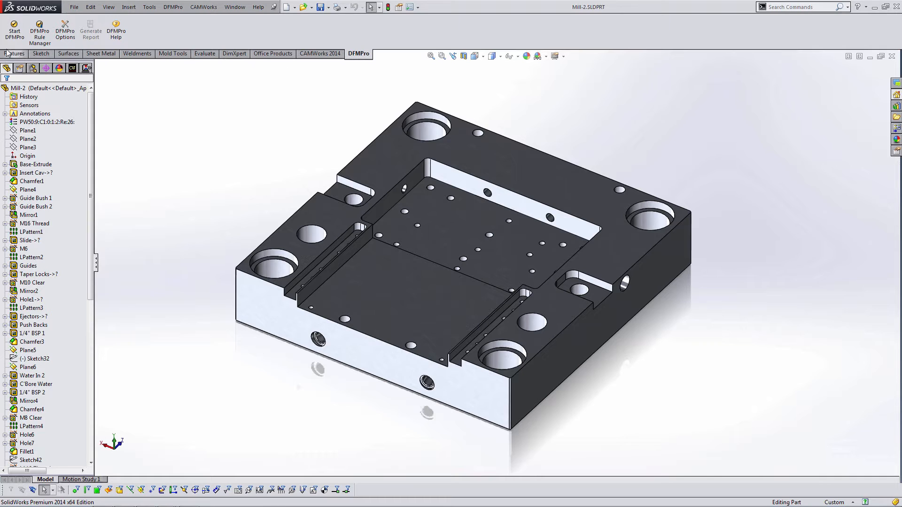
left_click(14, 32)
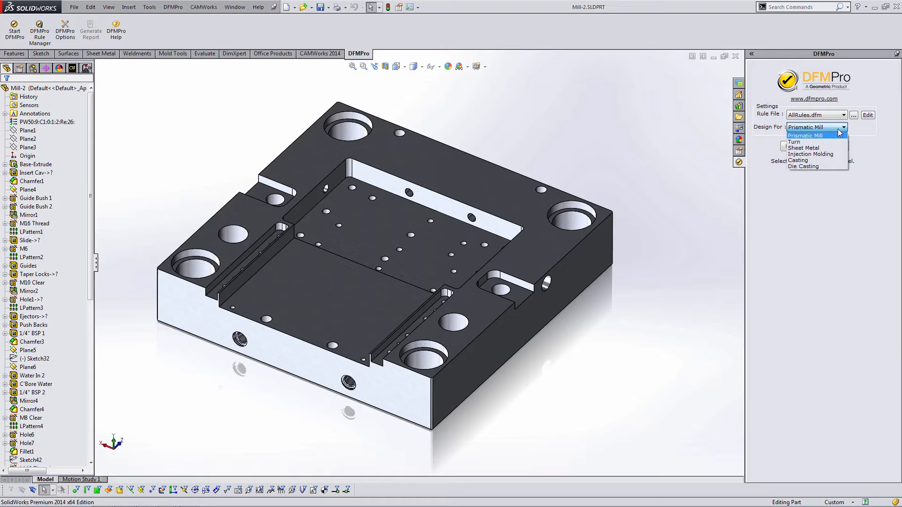
mouse_move(838, 133)
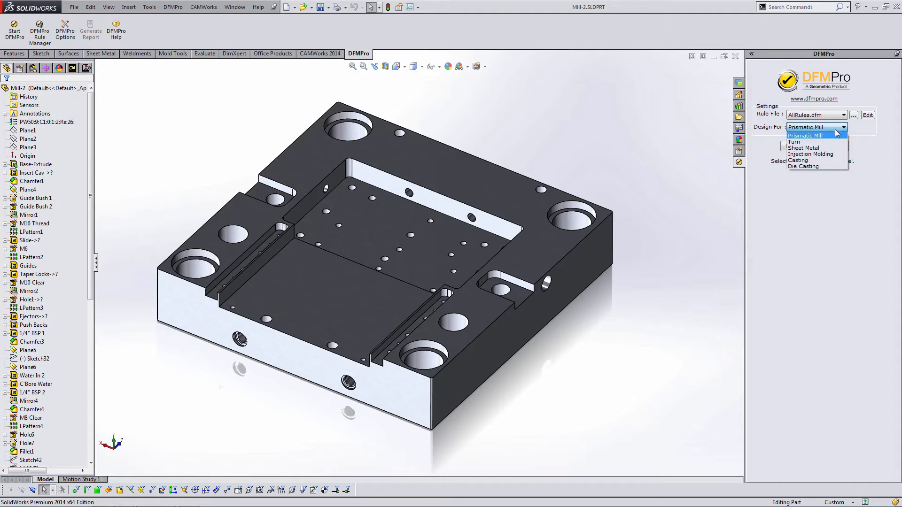
left_click(805, 135)
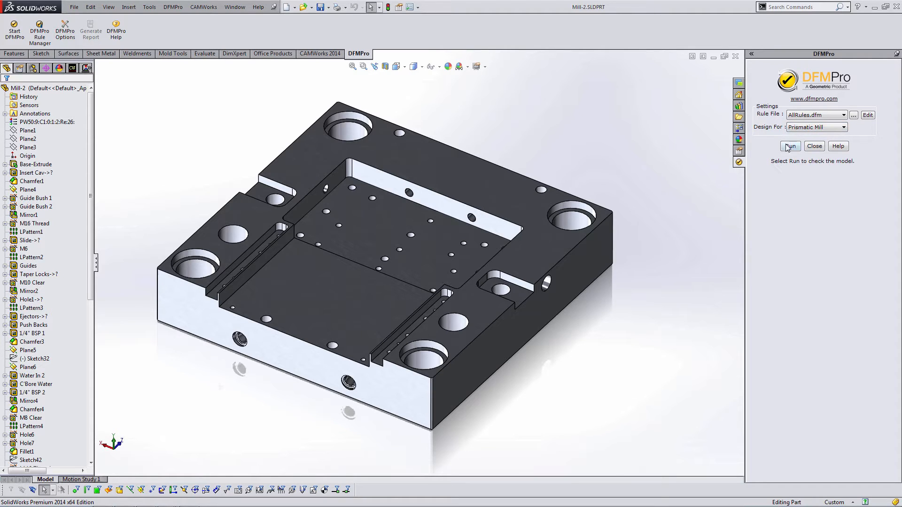
Run the check (6 of 40 rules fail) and highlight Deep Holes [Failed 3/60]
left_click(790, 146)
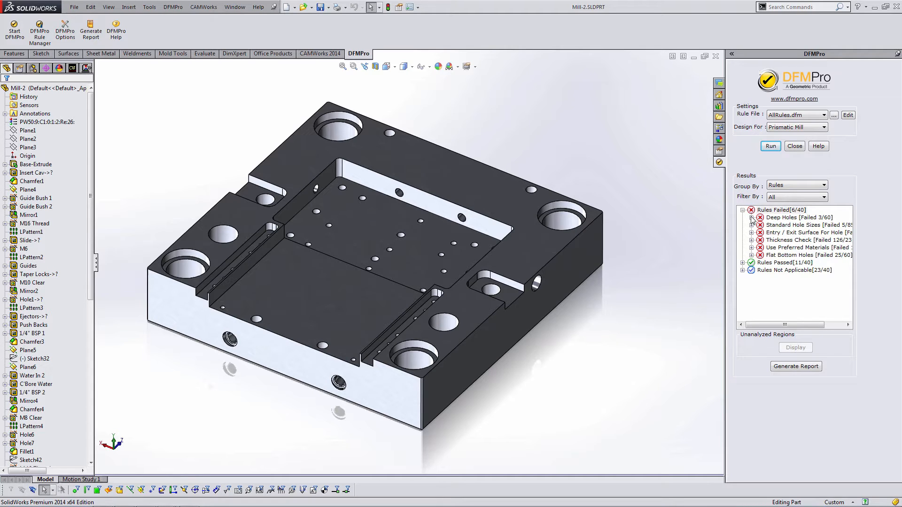
left_click(797, 217)
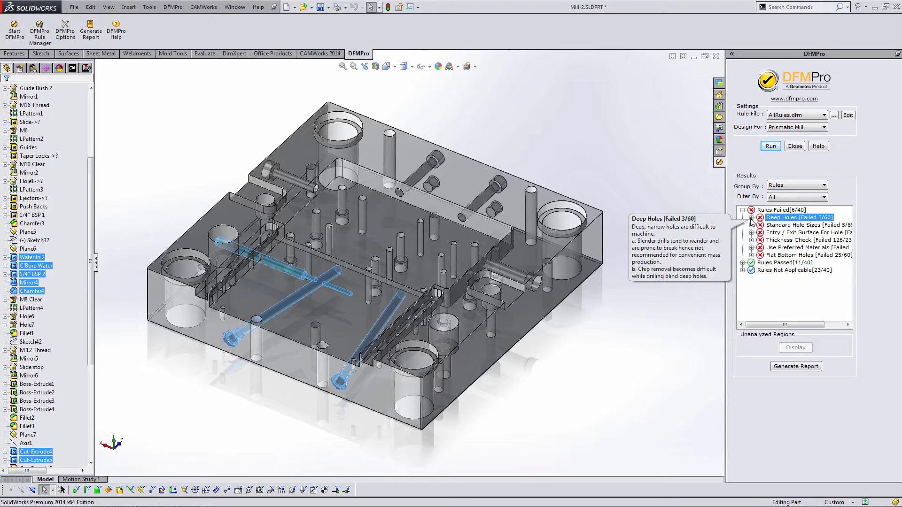
Inspect deep-hole instances 1–3 (ratios 16.91, 16.91, 41.22 vs 8), then reselect Deep Holes
left_click(752, 218)
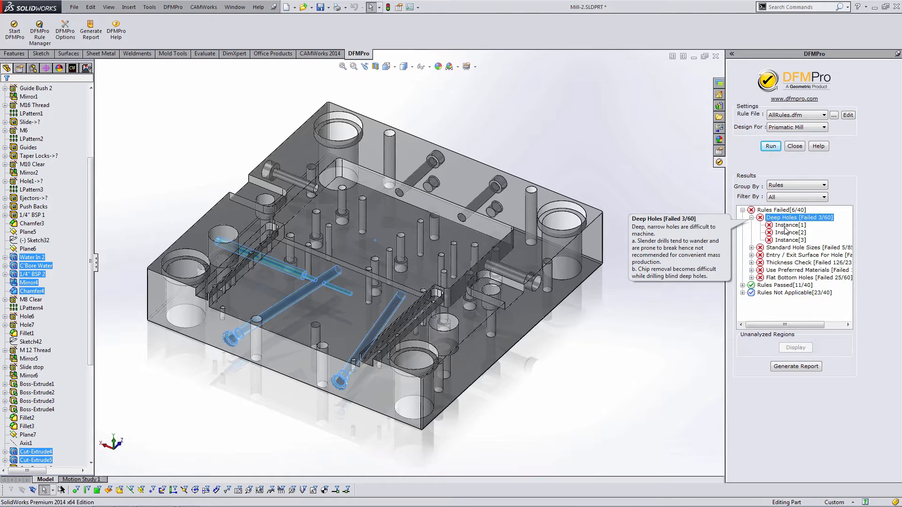
left_click(789, 225)
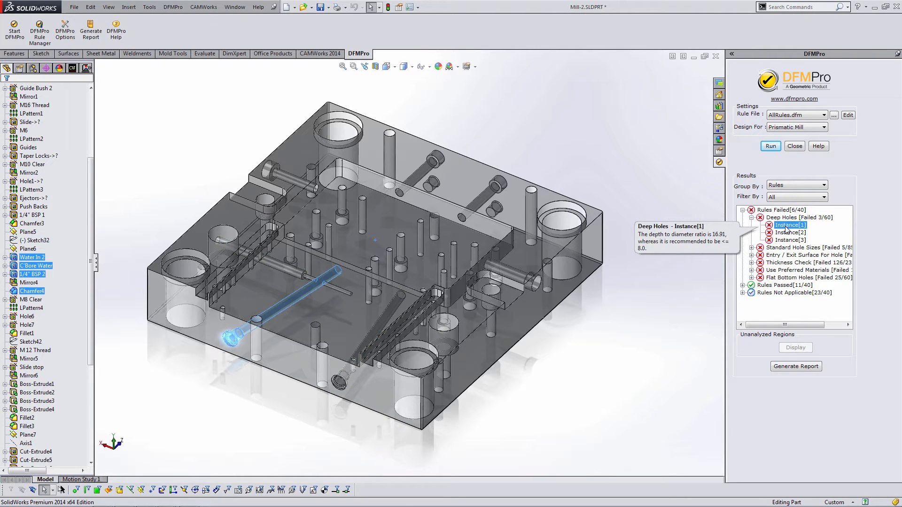
left_click(789, 233)
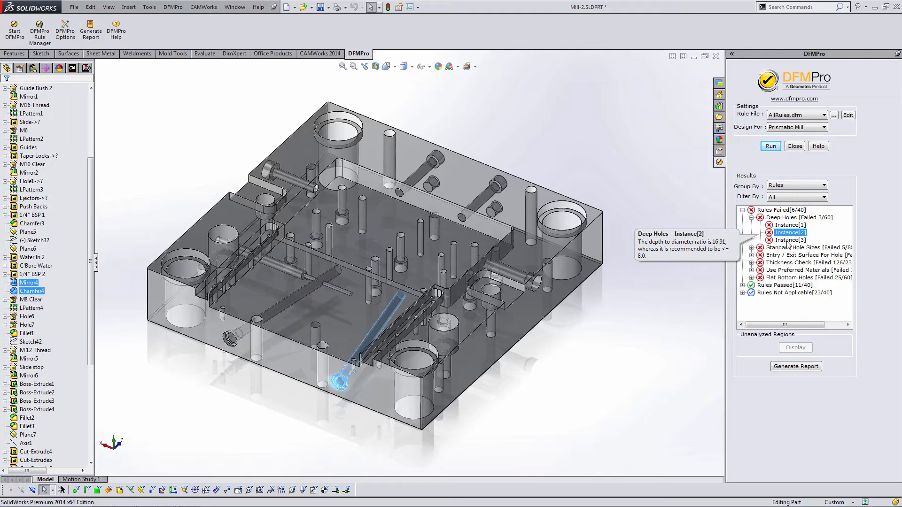
left_click(790, 241)
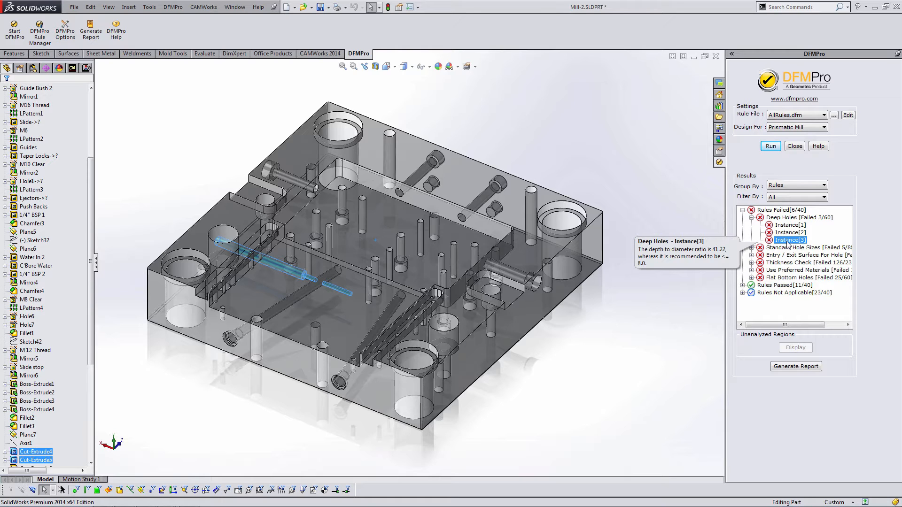
left_click(800, 218)
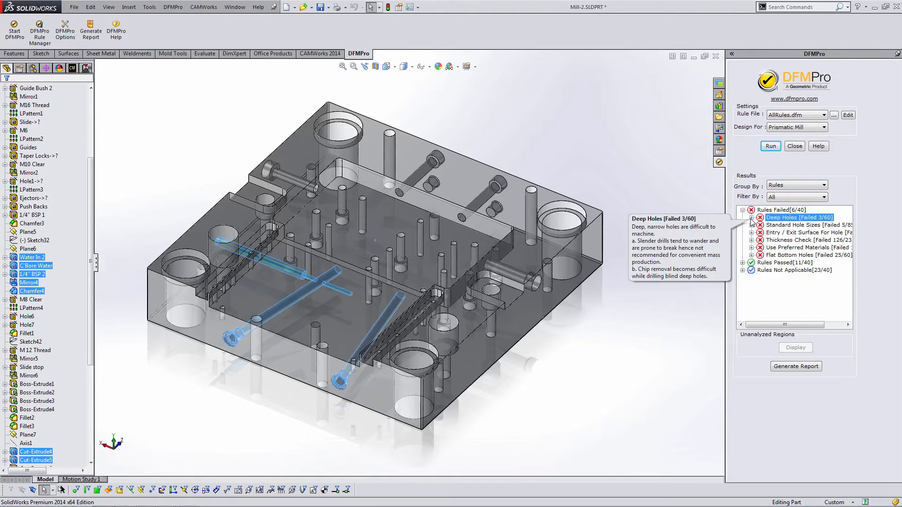
mouse_move(757, 260)
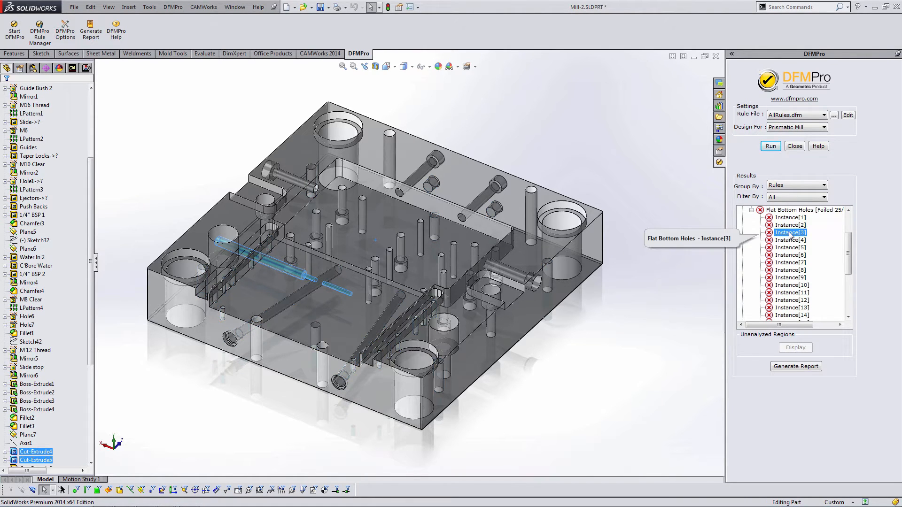
Select Flat Bottom Holes [Failed 25/60] to highlight its failing holes
left_click(790, 247)
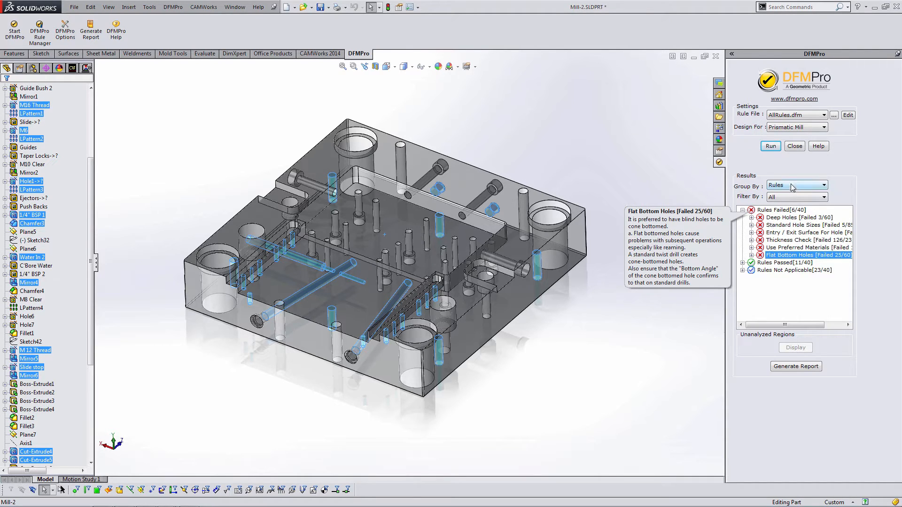
Group results by Criticality, expand Critical and Medium, then regroup by Rules
left_click(823, 185)
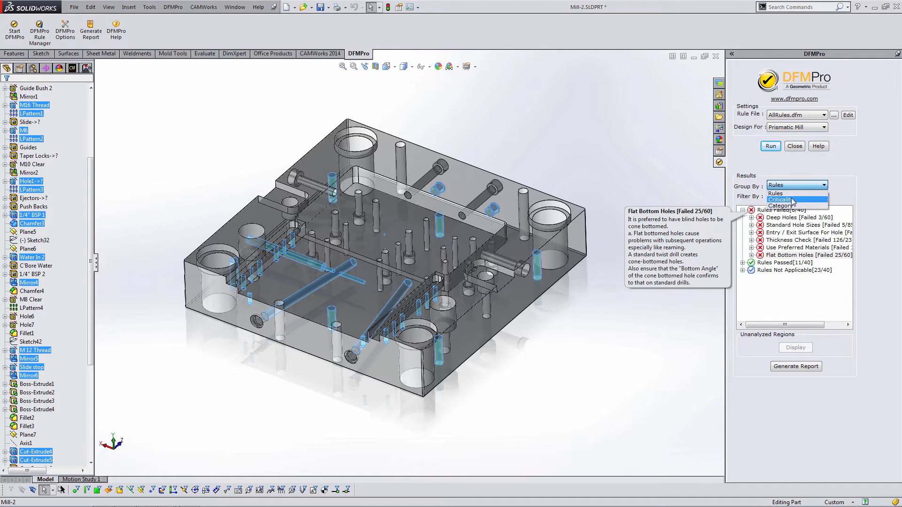
left_click(780, 199)
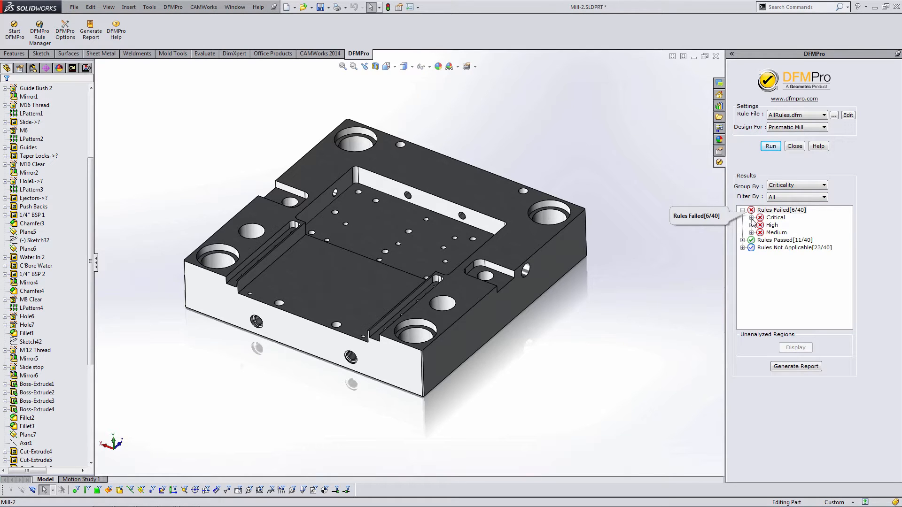
left_click(752, 218)
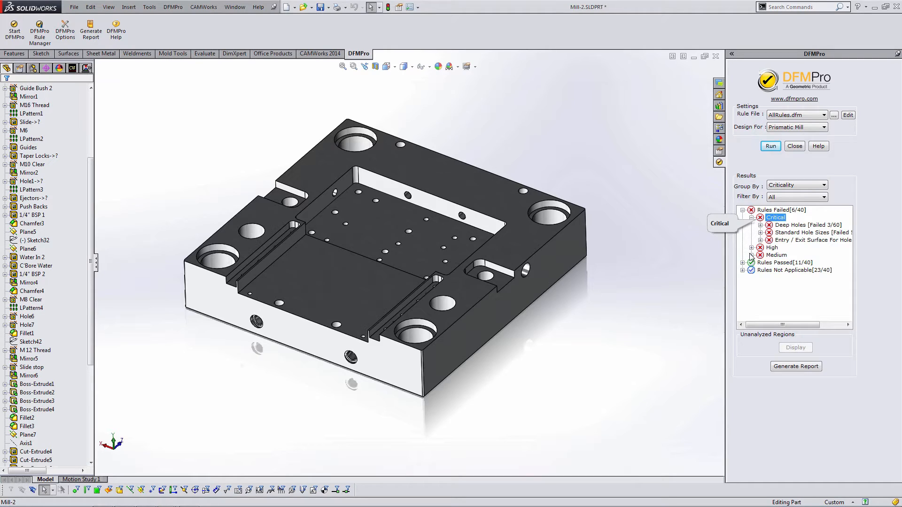
left_click(751, 255)
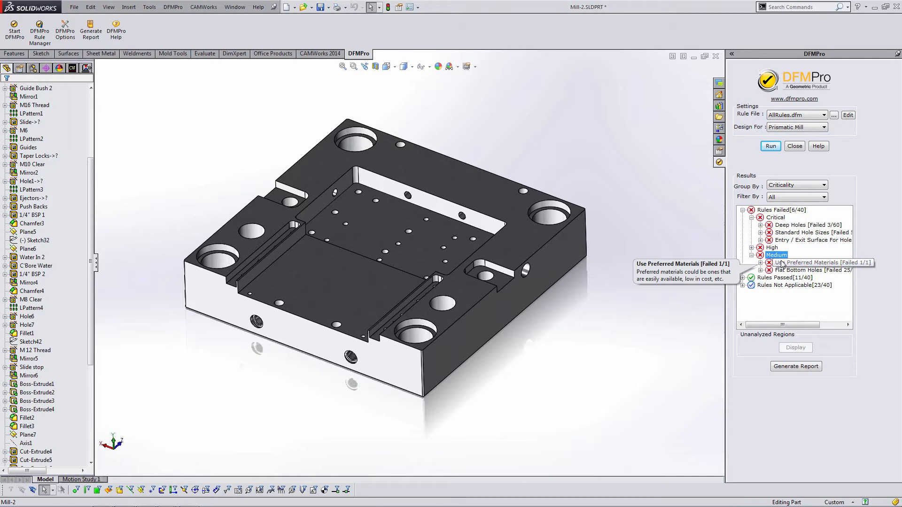
mouse_move(782, 271)
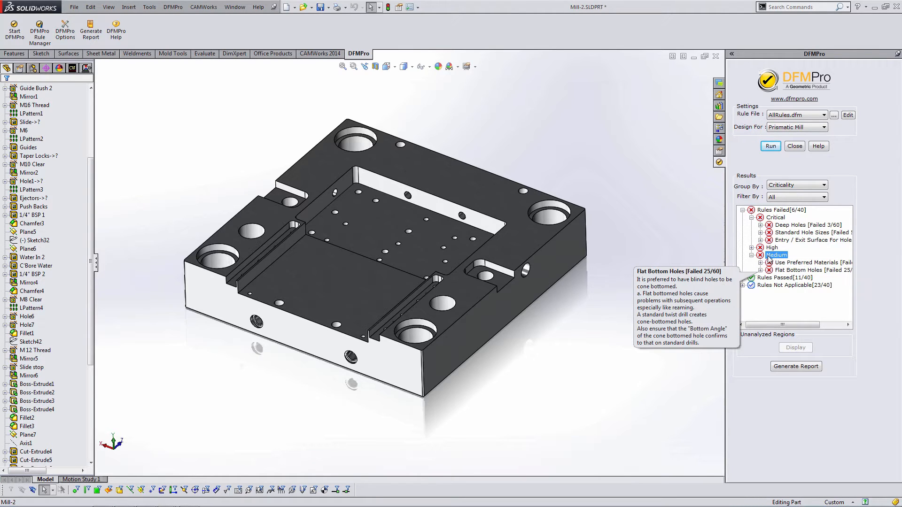
left_click(796, 184)
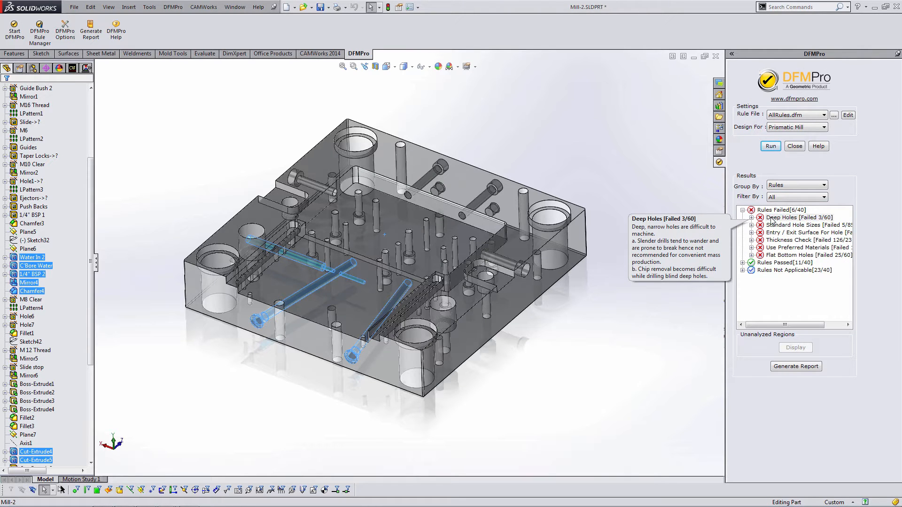
Zoom To Fit from the Deep Holes instance menu and collapse Rules Failed
right_click(783, 225)
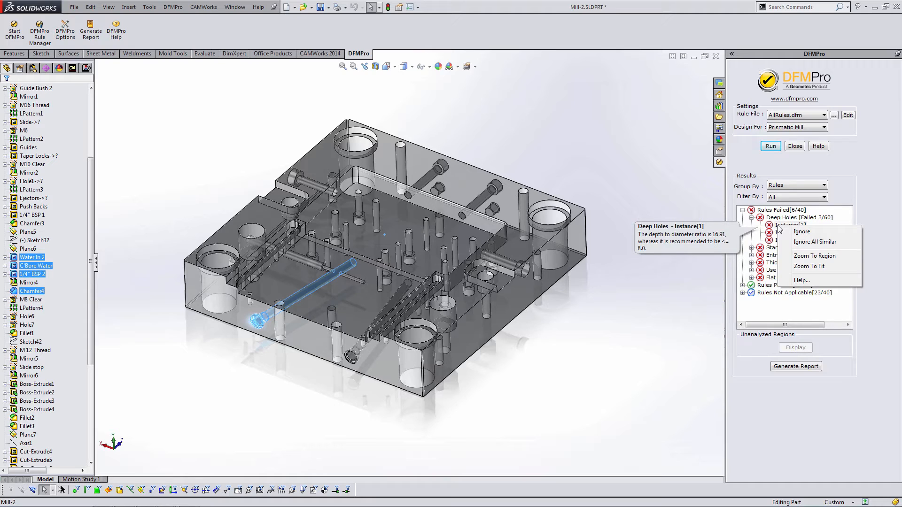
mouse_move(802, 239)
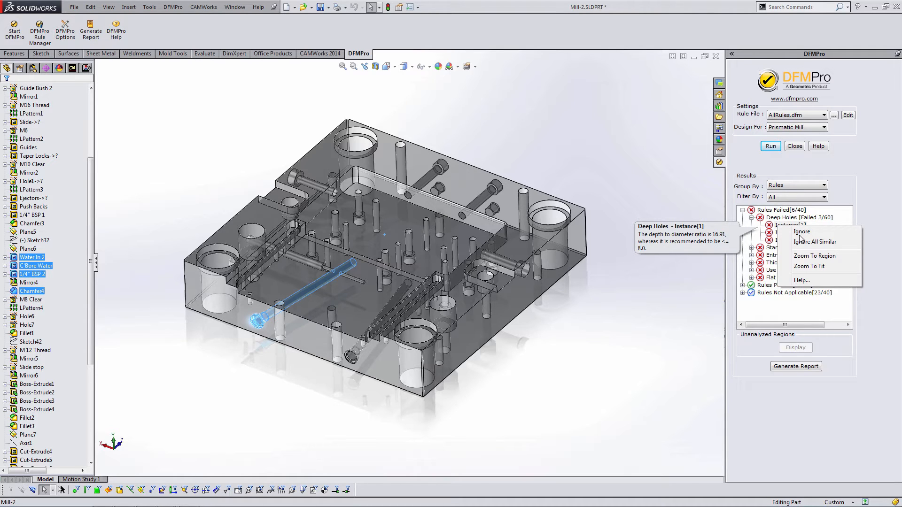
mouse_move(809, 243)
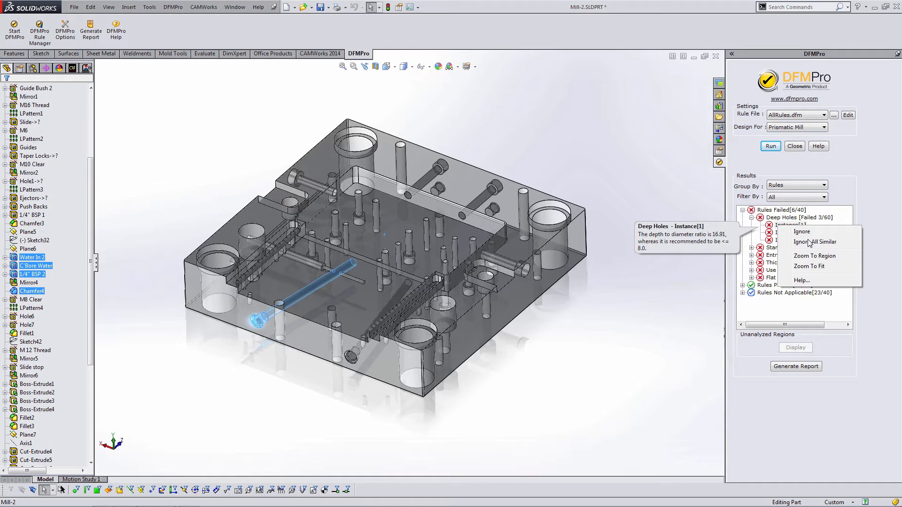
mouse_move(810, 269)
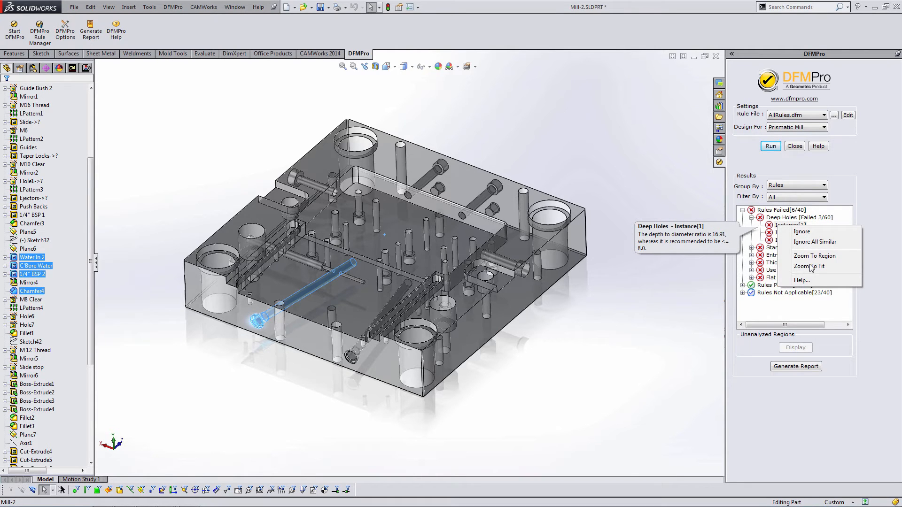
left_click(808, 266)
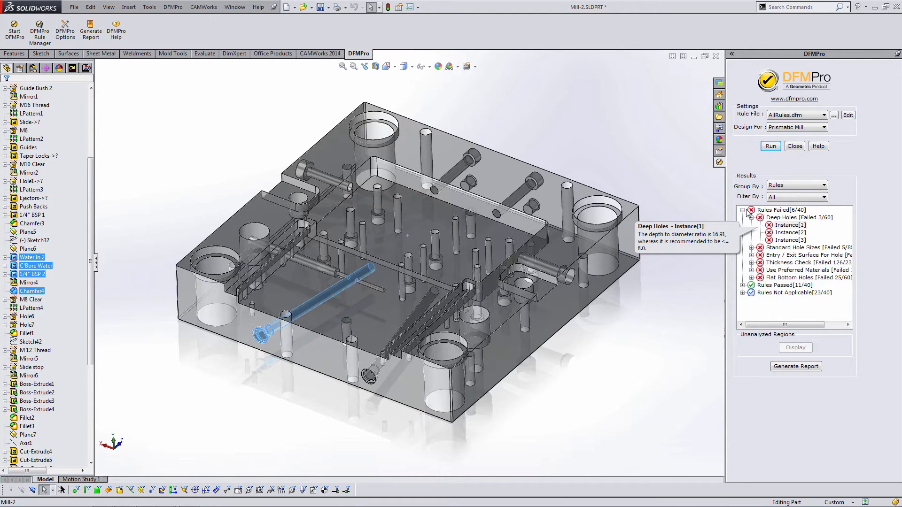
left_click(743, 210)
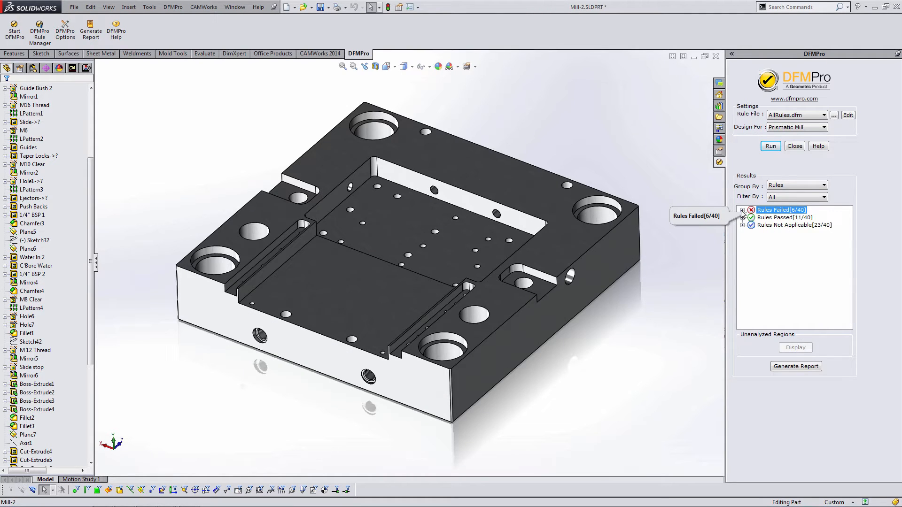
mouse_move(808, 370)
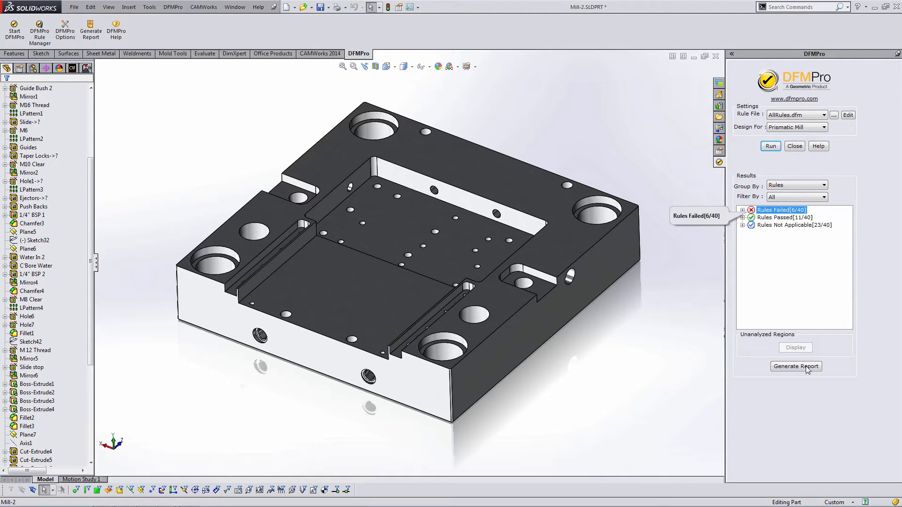
Generate the Mill-2 DFMPro report as XML on the Desktop and view it
left_click(796, 366)
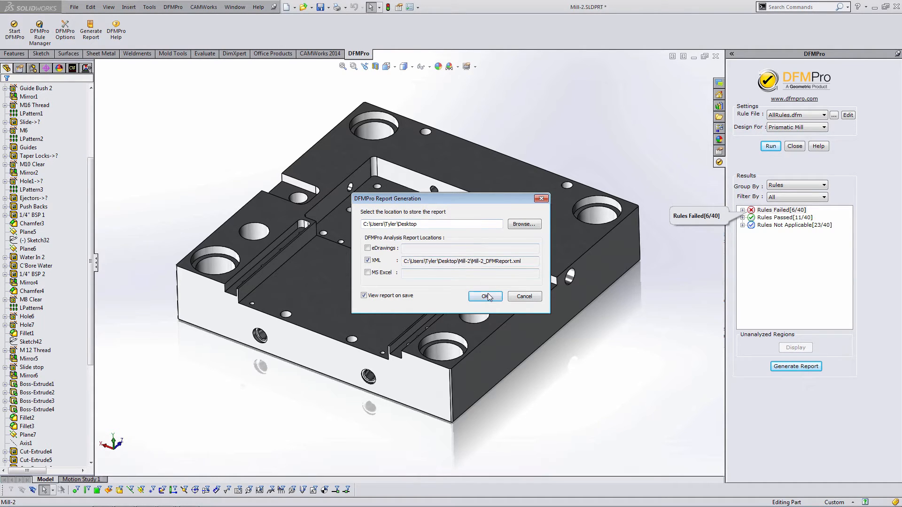
left_click(483, 296)
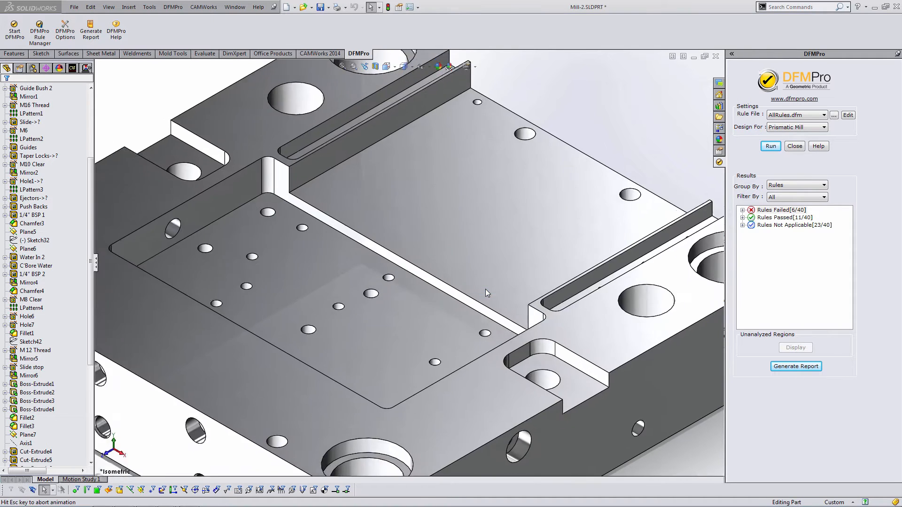
left_click(796, 366)
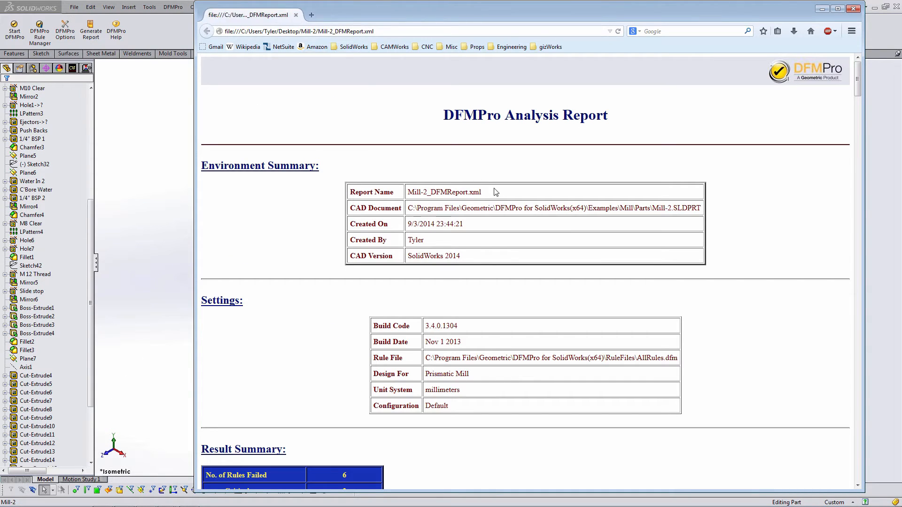
mouse_move(770, 254)
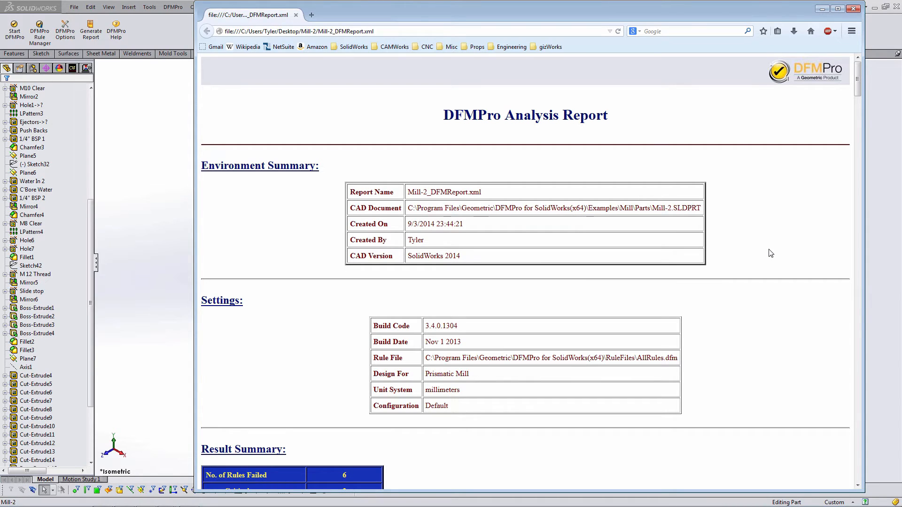
mouse_move(735, 265)
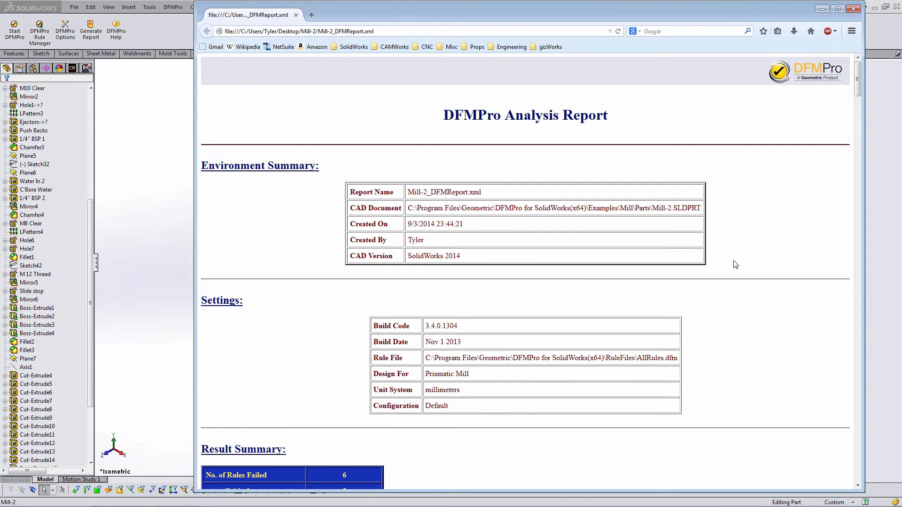
scroll("down", 3)
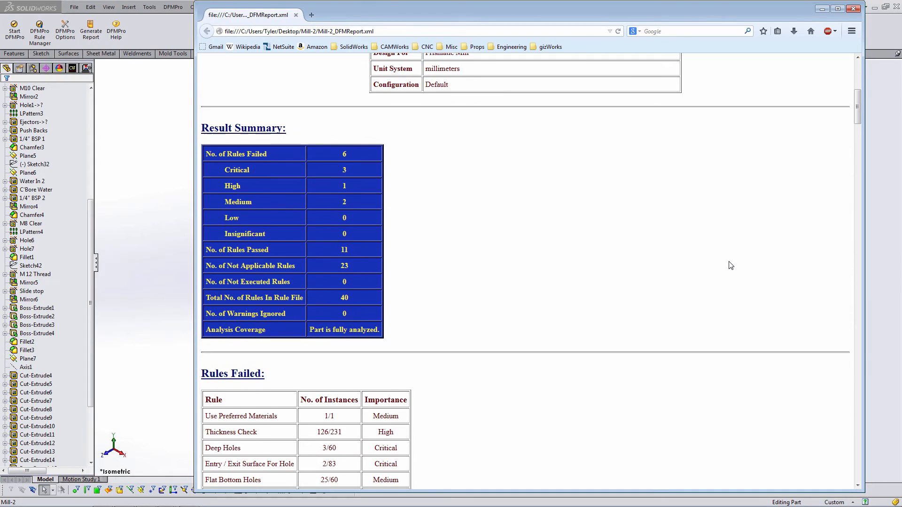
scroll("down", 3)
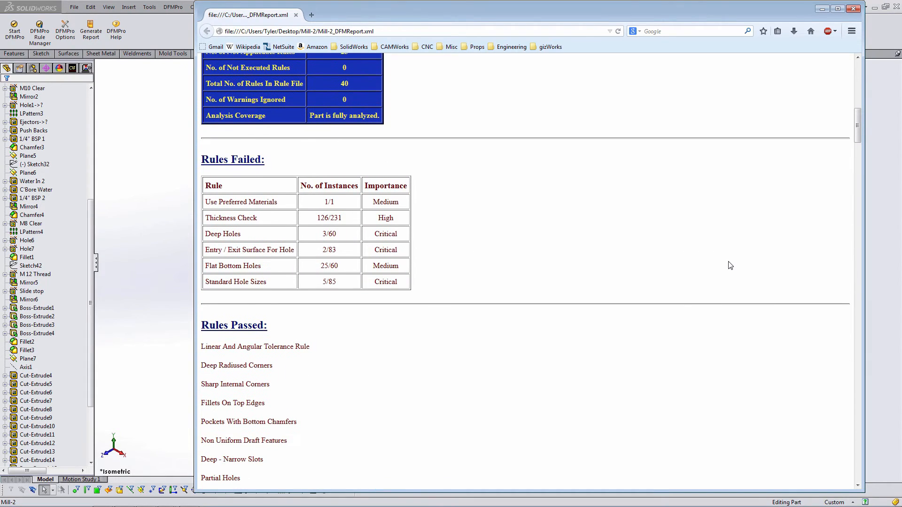
mouse_move(728, 265)
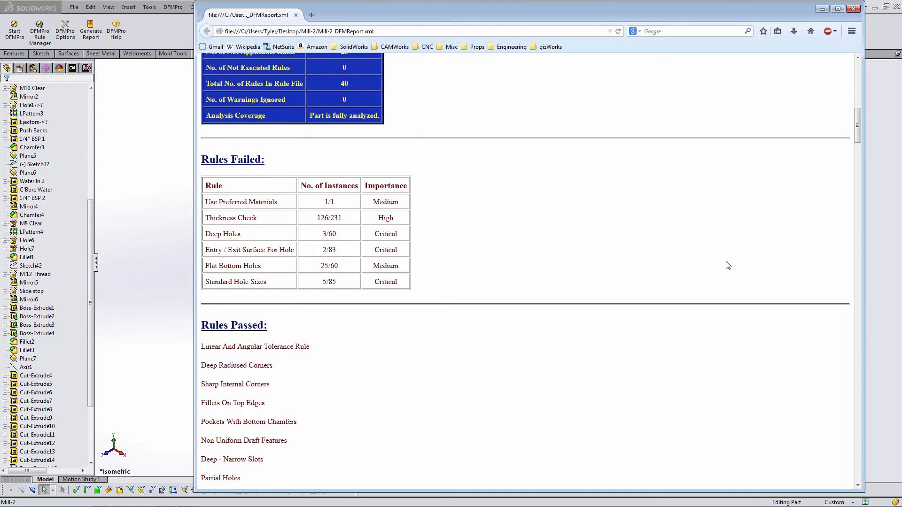
scroll("down", 3)
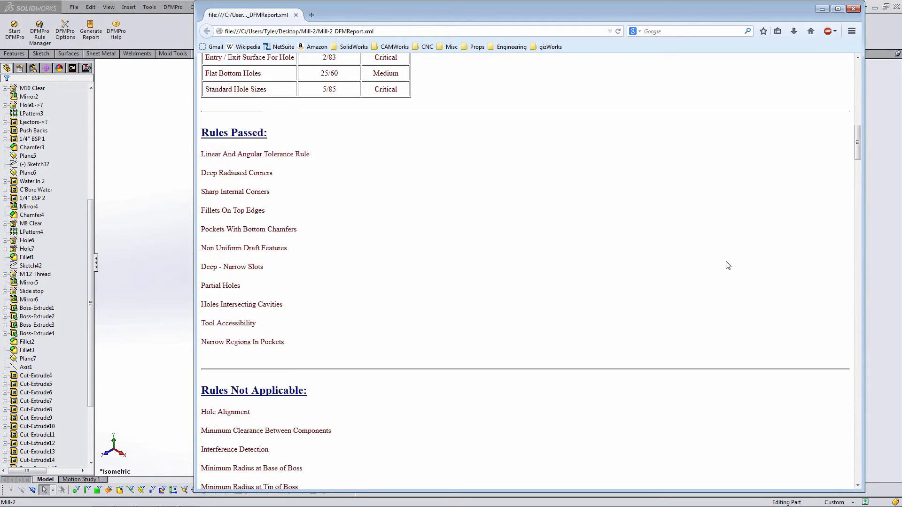
scroll("down", 3)
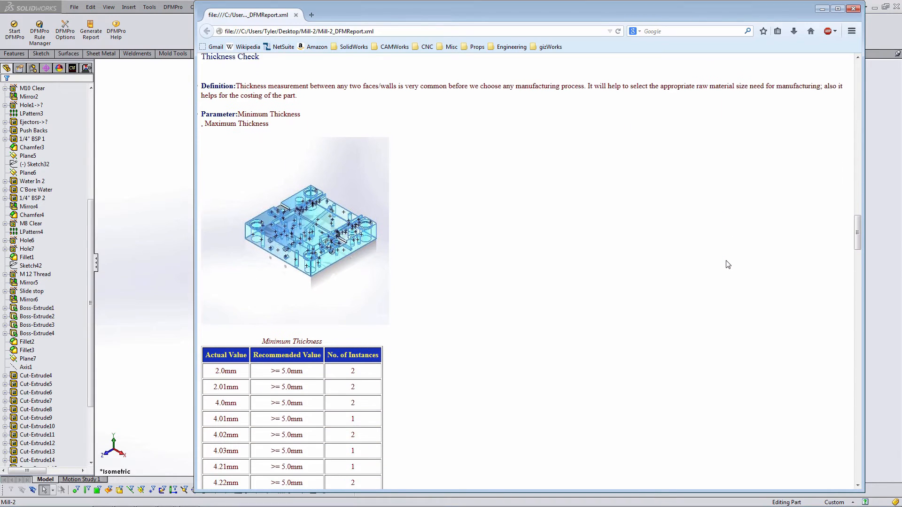
scroll("down", 3)
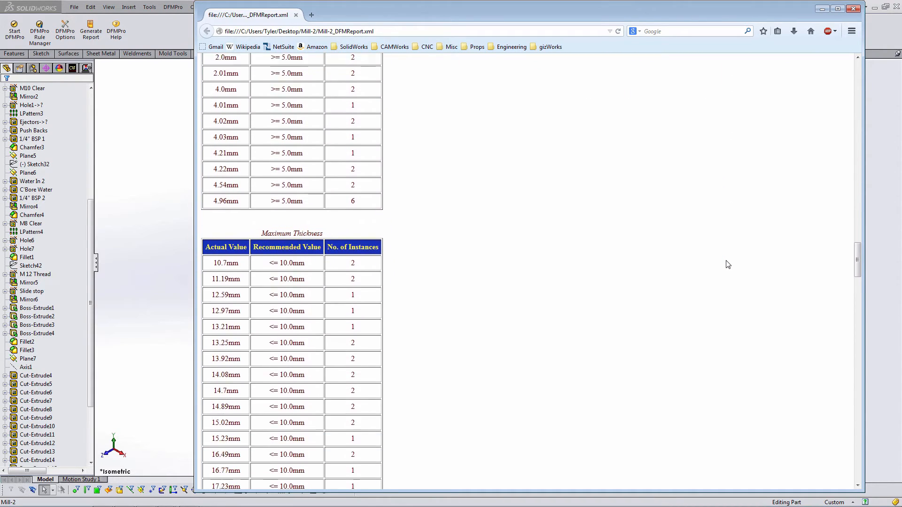
scroll("down", 3)
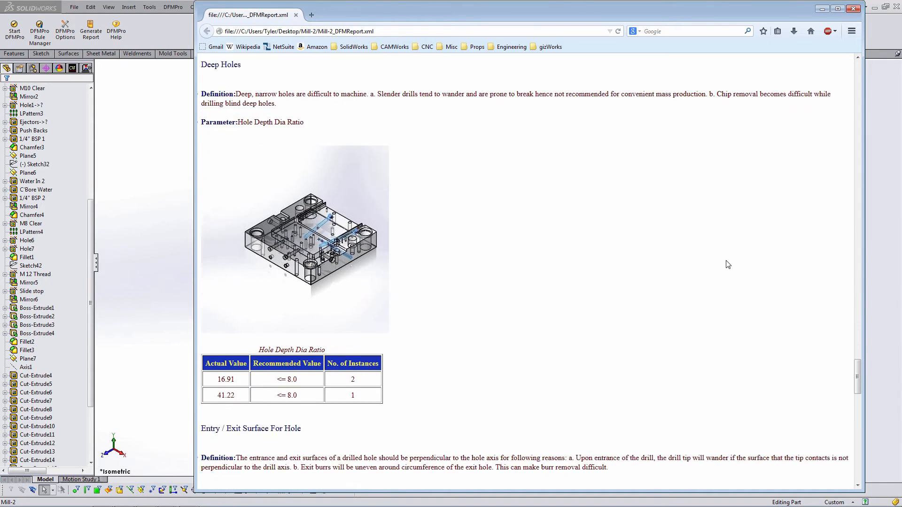
scroll("down", 3)
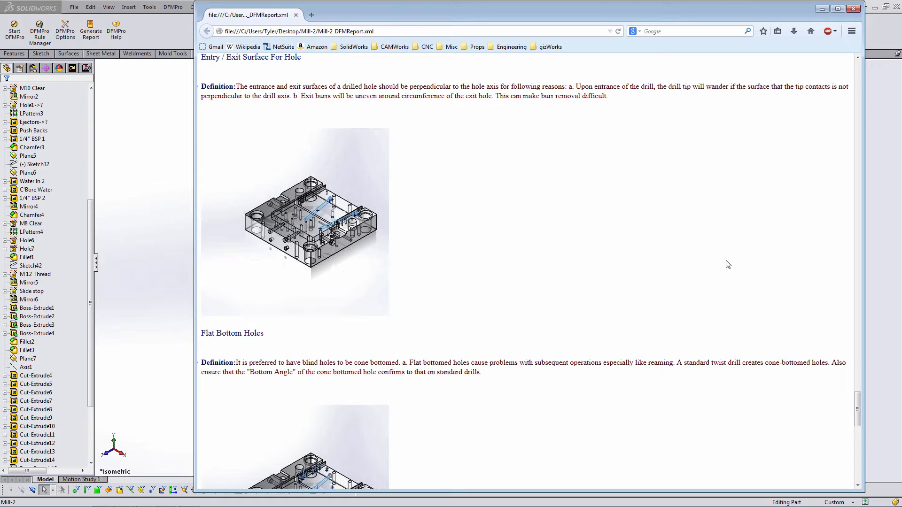
mouse_move(138, 144)
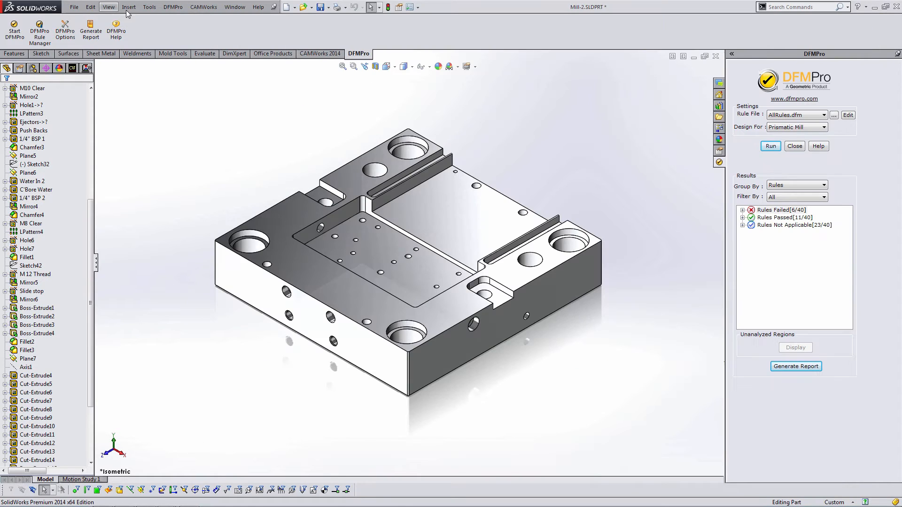
Disable the DFMPro for SolidWorks add-in through Tools > Add-Ins
left_click(149, 6)
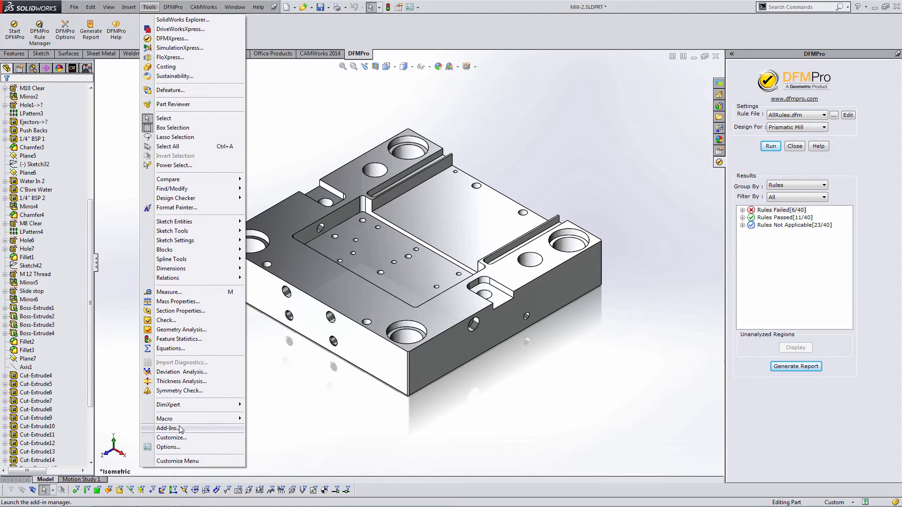
left_click(167, 429)
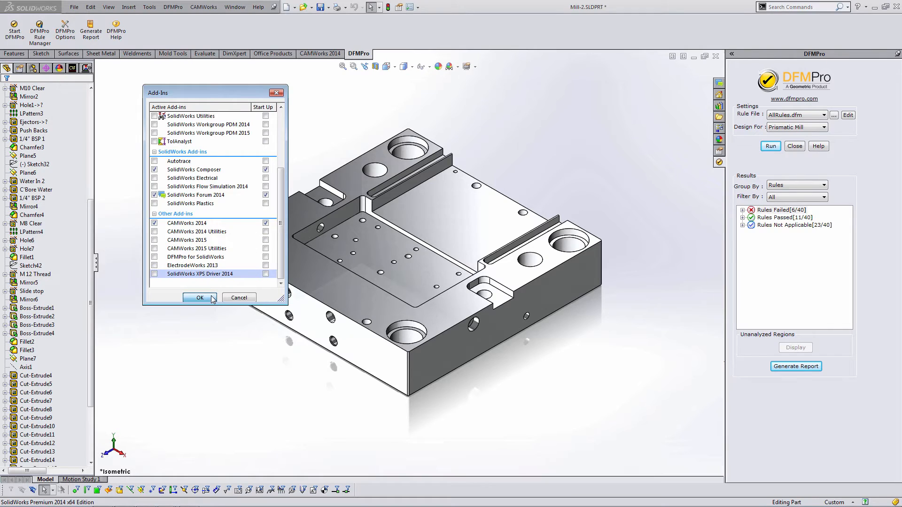
left_click(200, 298)
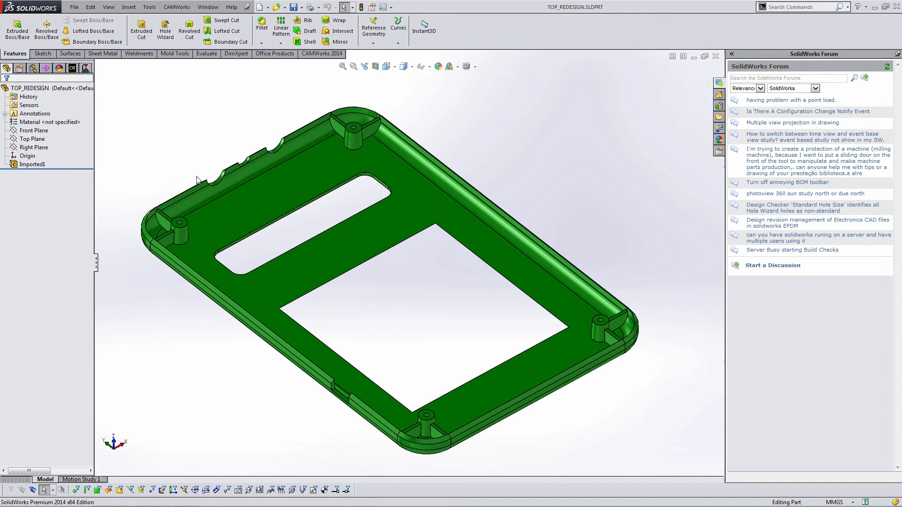
Enable the DFMPro for SolidWorks add-in and switch to the DFMPro ribbon
left_click(149, 7)
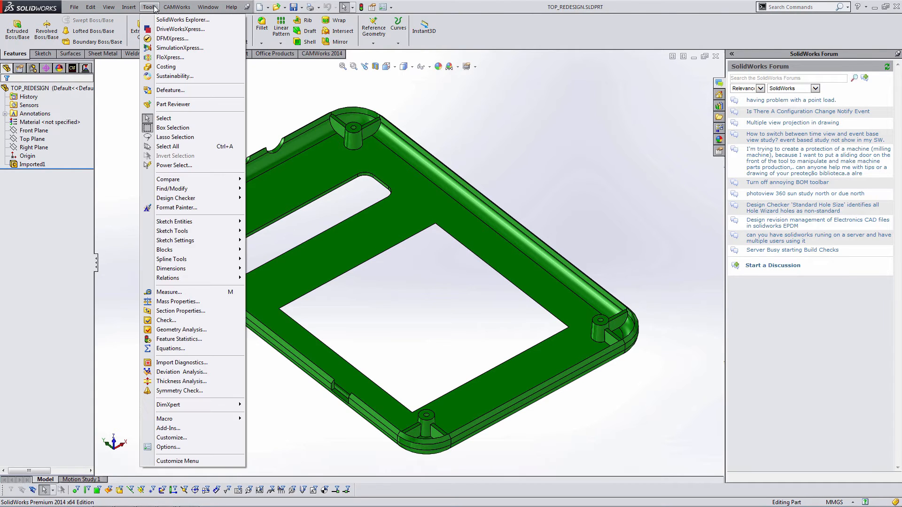
left_click(169, 428)
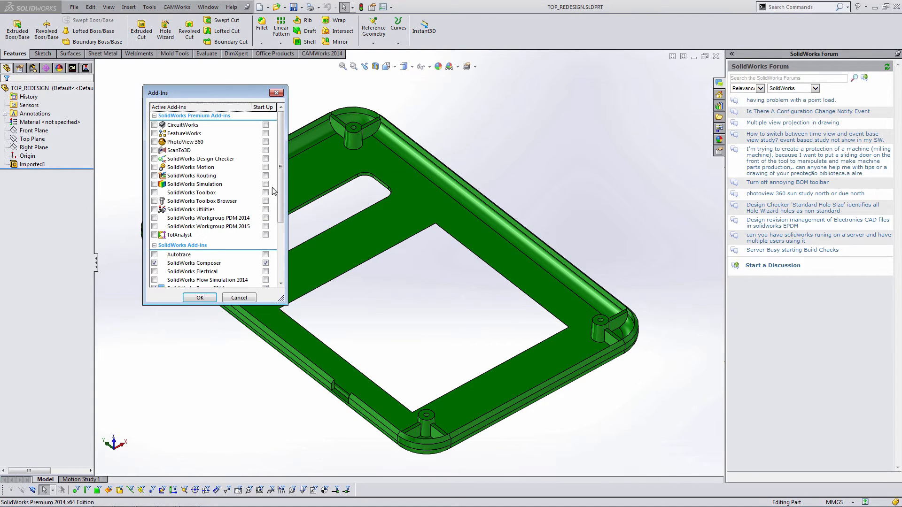
scroll("down", 3)
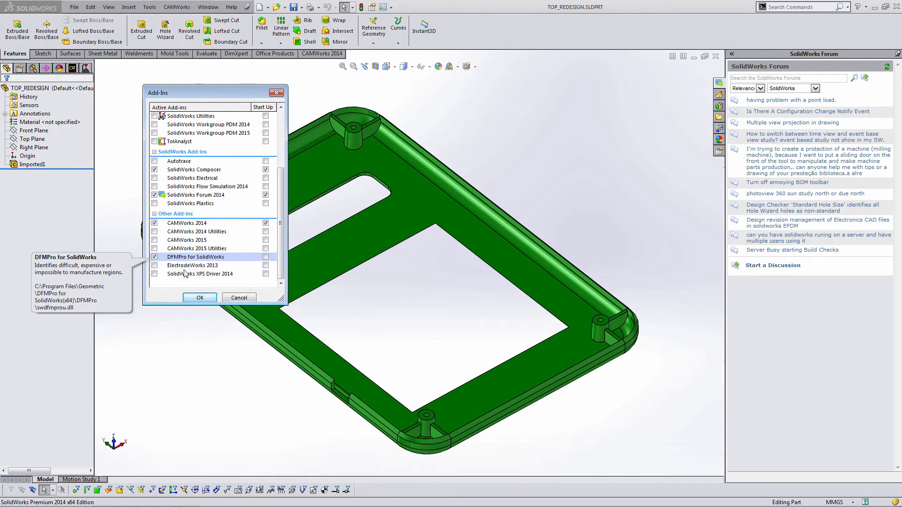
left_click(199, 297)
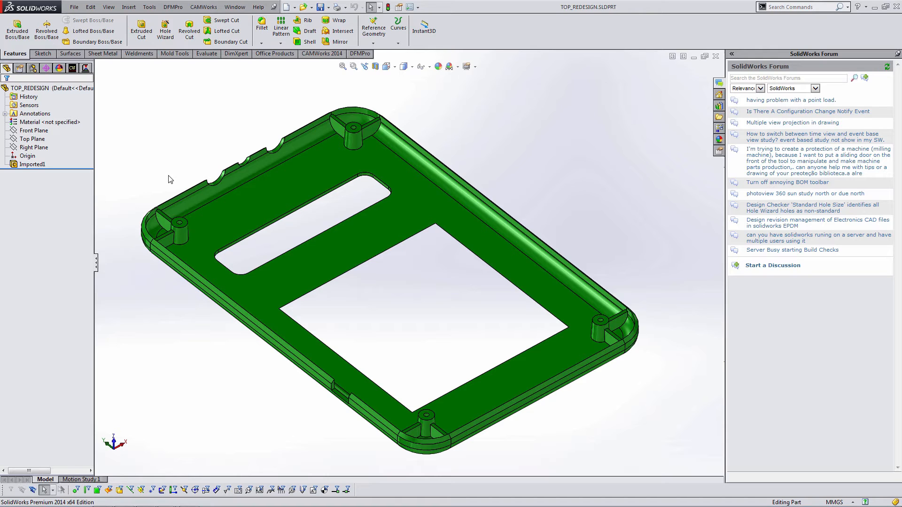
left_click(358, 53)
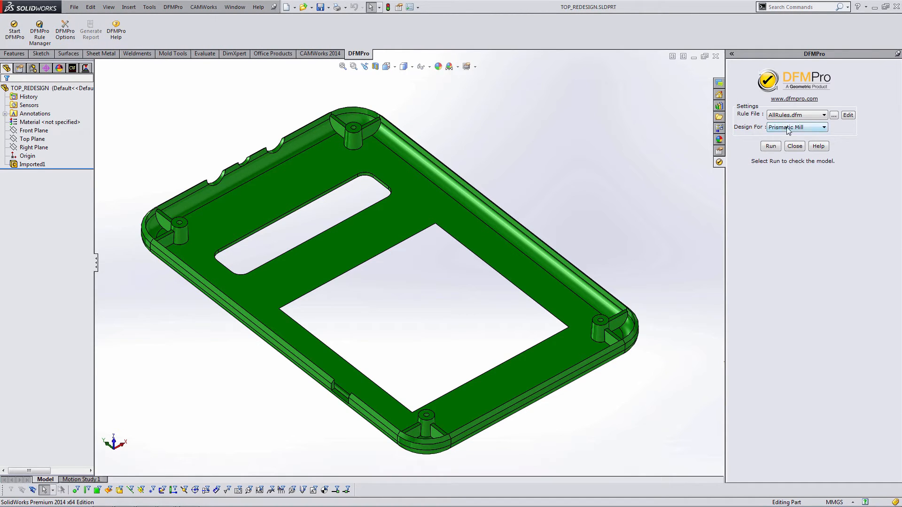
Set DFMPro's Design For to Injection Molding and run the check
left_click(824, 127)
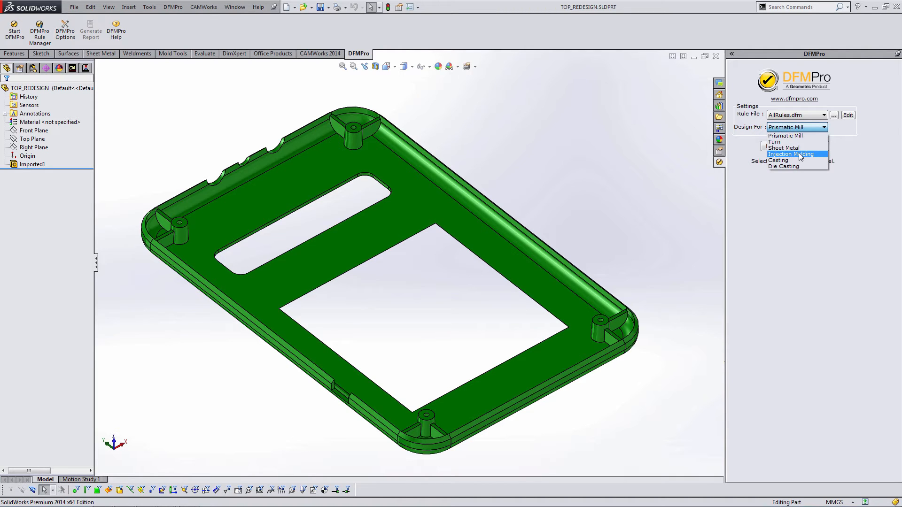
left_click(792, 154)
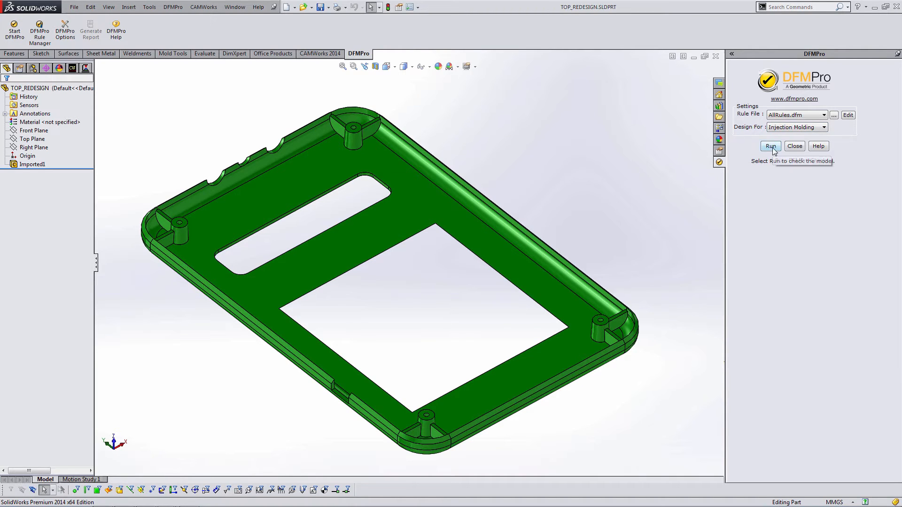
left_click(769, 146)
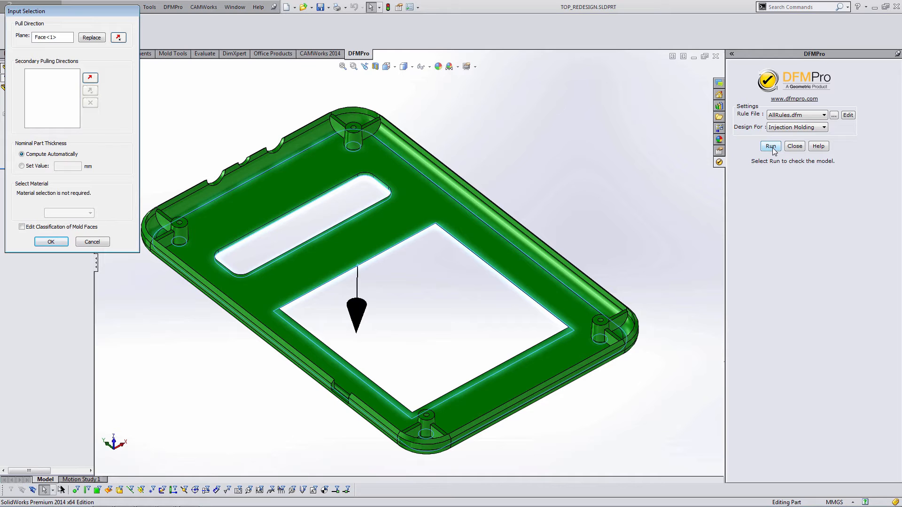
mouse_move(806, 182)
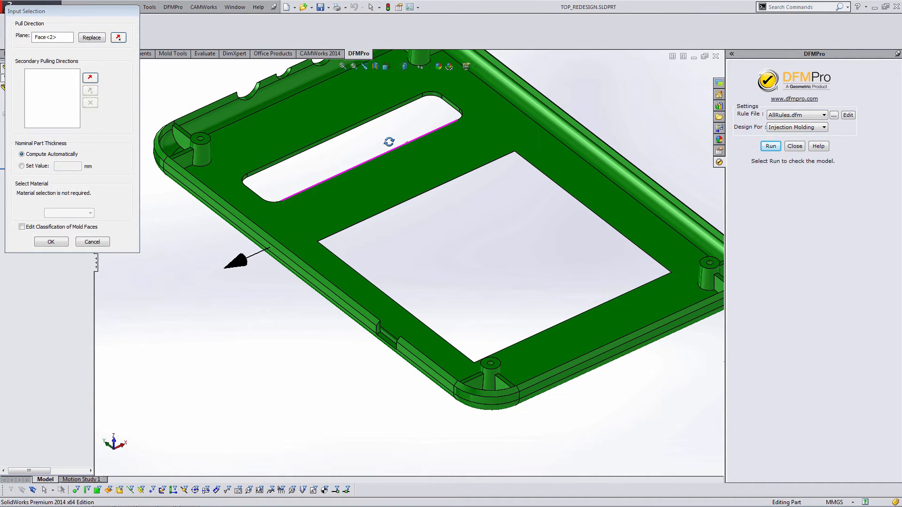
Set Face<3> as pull direction, try a secondary direction, and toggle mold-face classification editing
left_click(91, 37)
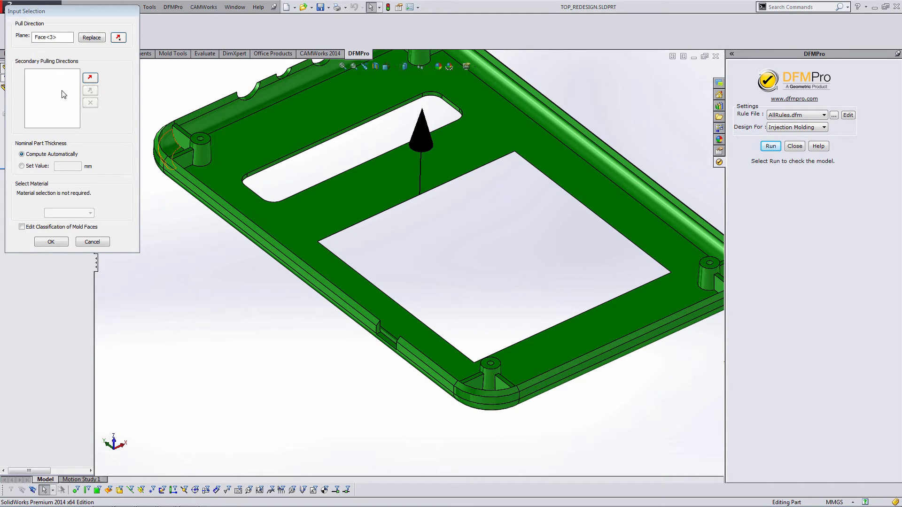
left_click(215, 208)
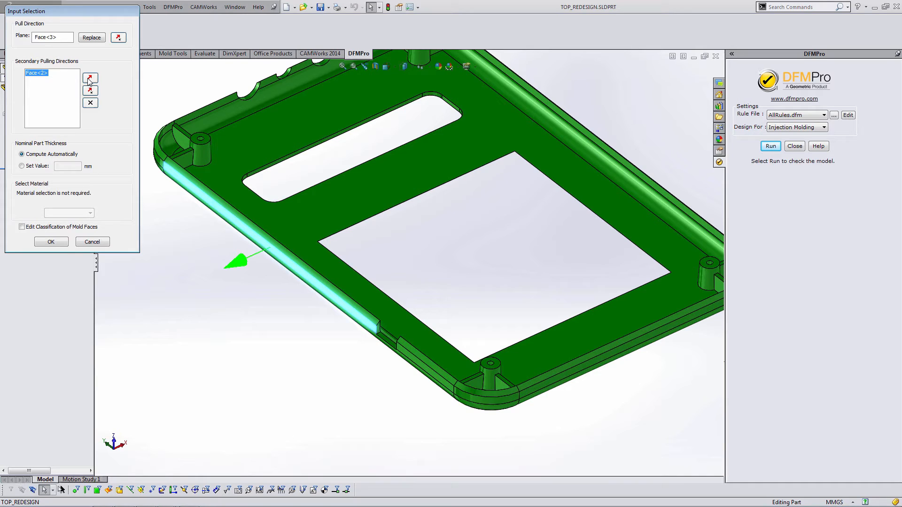
mouse_move(164, 126)
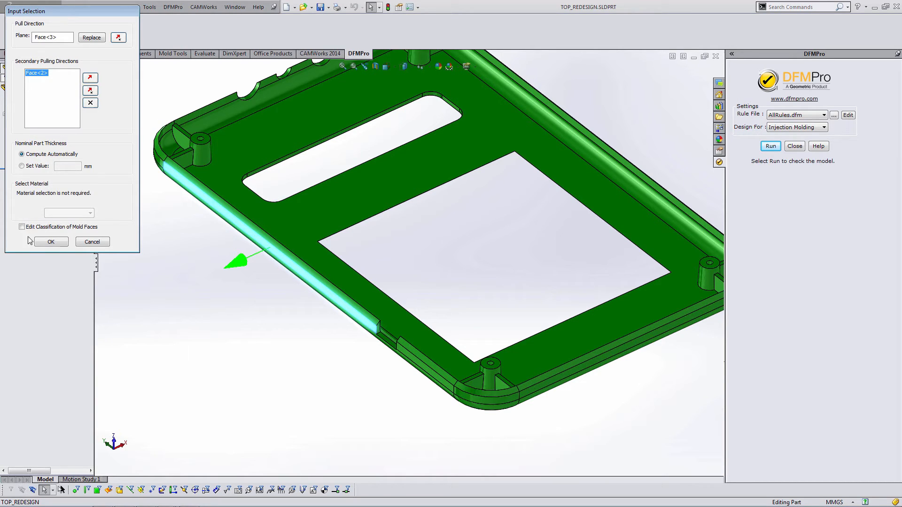
left_click(22, 227)
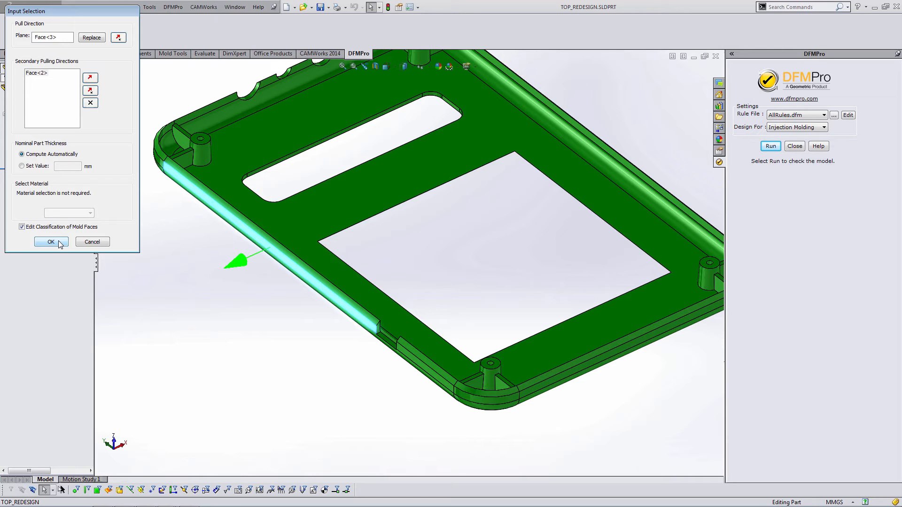
left_click(22, 226)
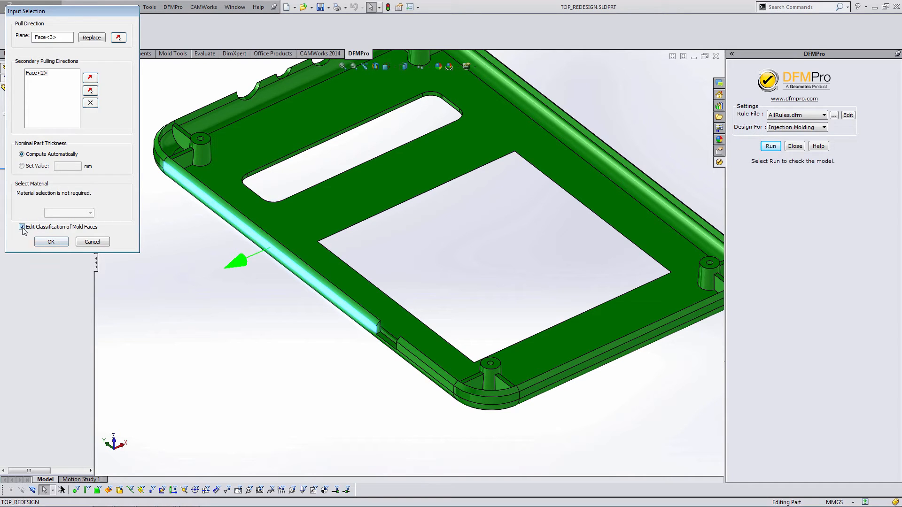
left_click(22, 227)
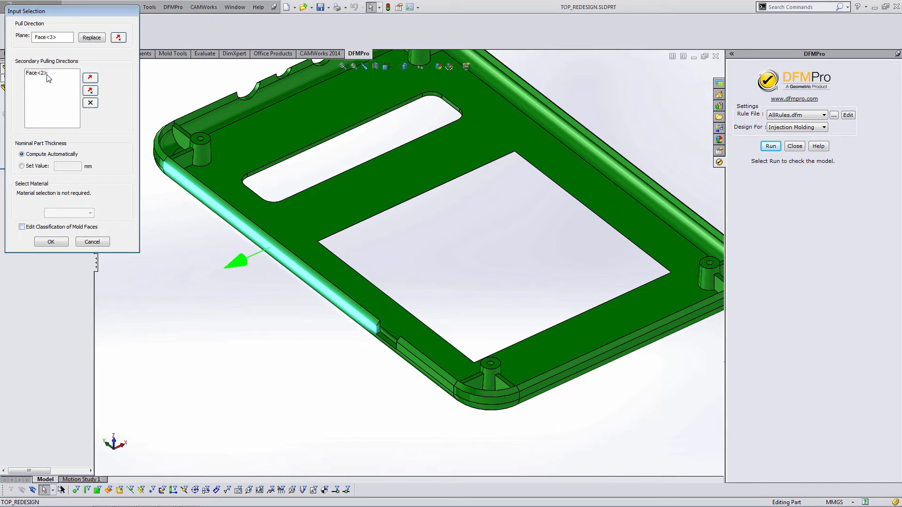
left_click(90, 102)
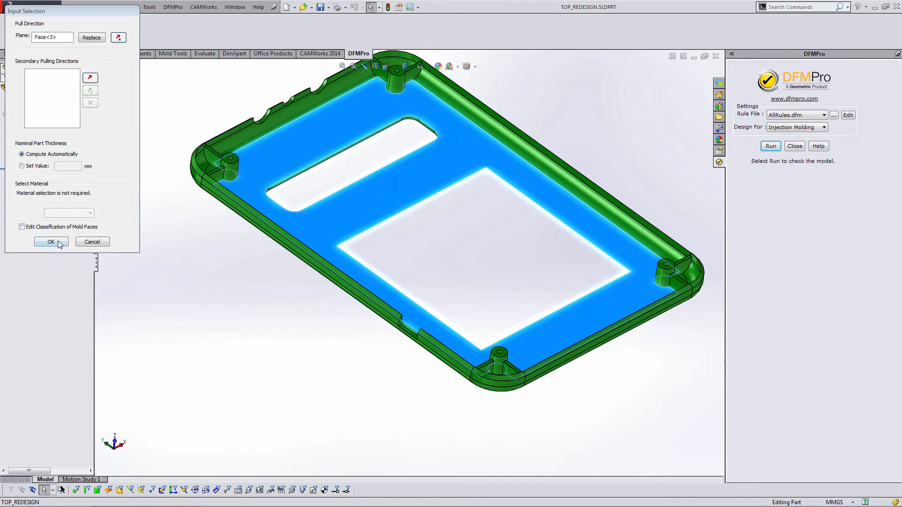
Confirm the mold inputs so DFMPro reports 13 of 40 rules failed and 6 passed
left_click(51, 242)
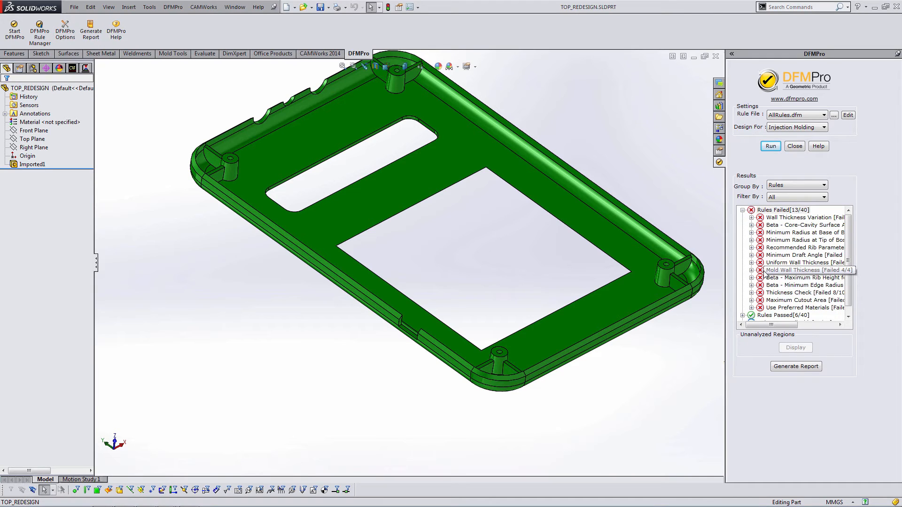
mouse_move(847, 115)
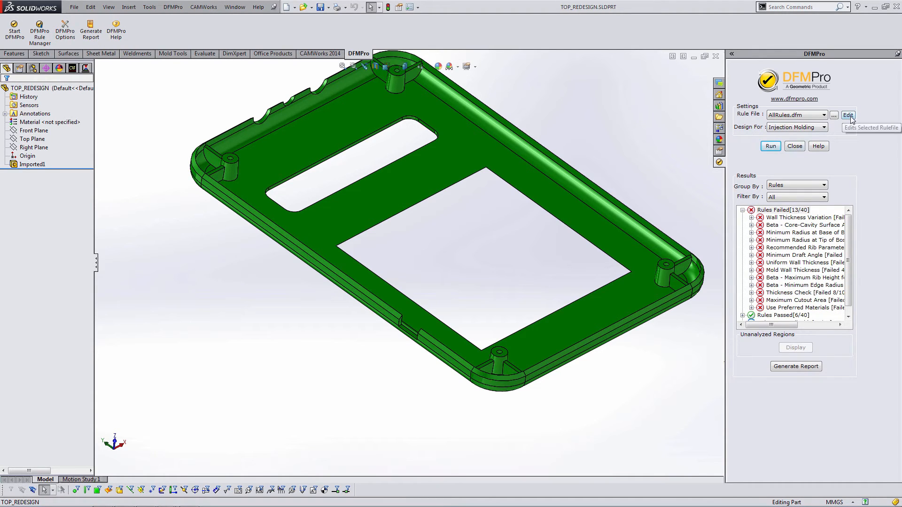
mouse_move(848, 115)
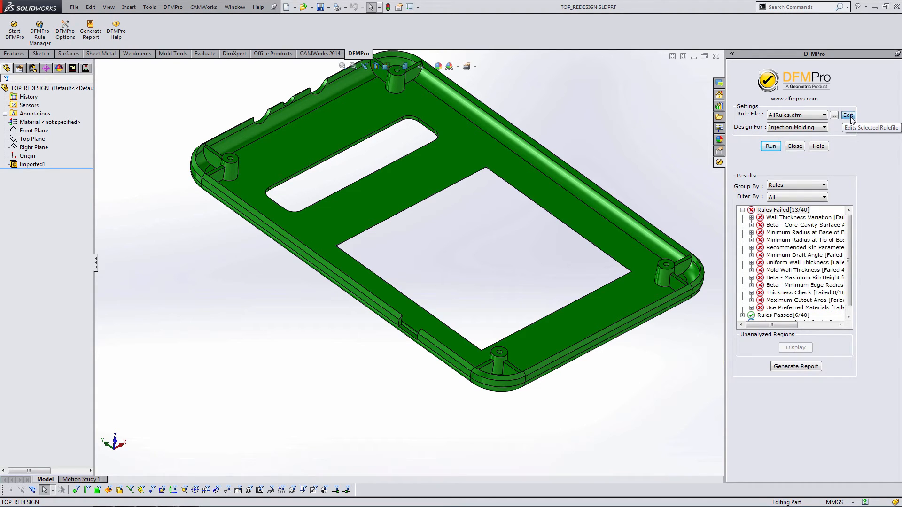
Browse the AllRules.dfm Rule Manager, view Partial Holes without changes, and close it
left_click(848, 115)
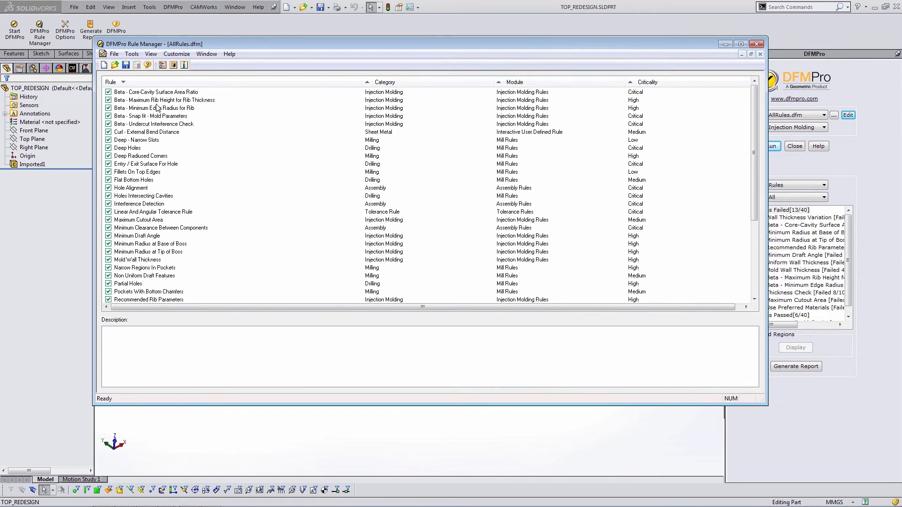
scroll("down", 3)
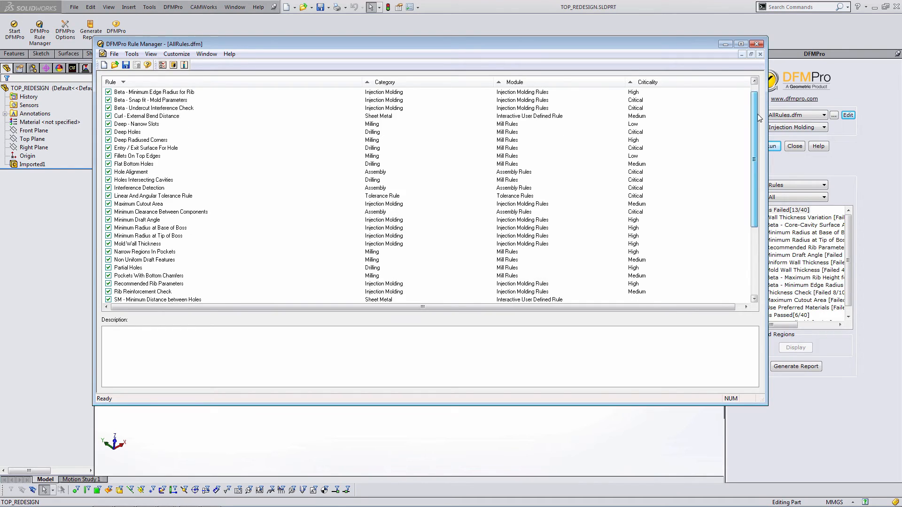
scroll("down", 3)
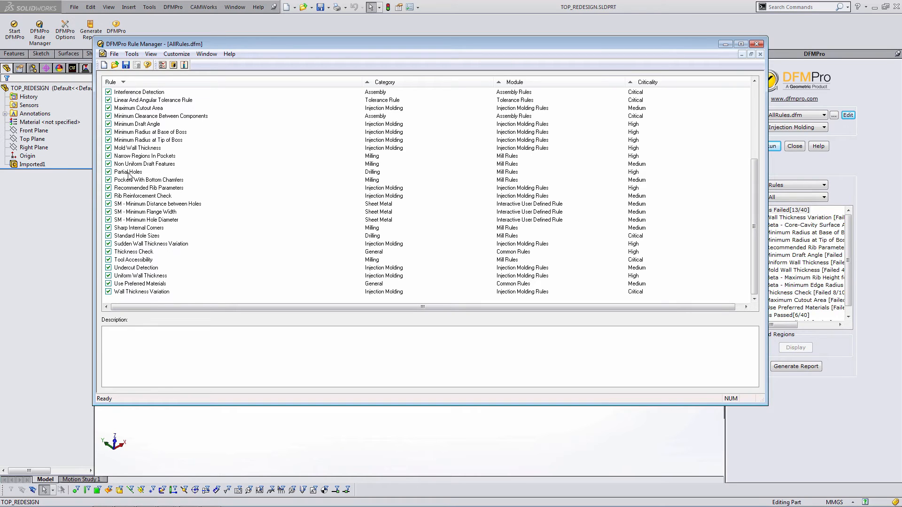
double_click(128, 171)
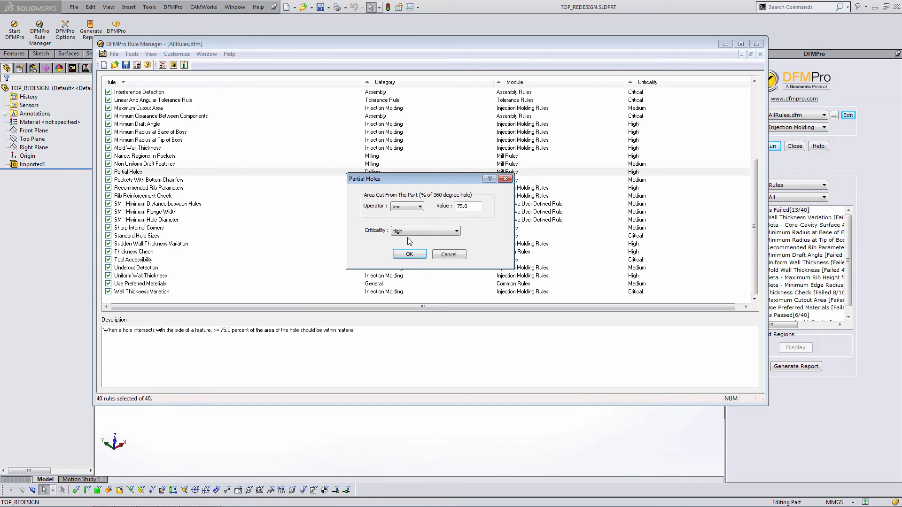
mouse_move(449, 254)
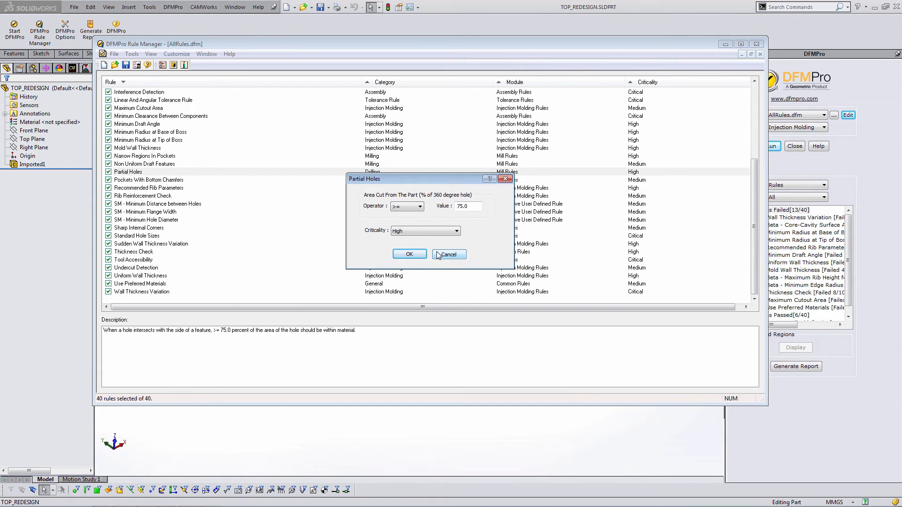
left_click(410, 255)
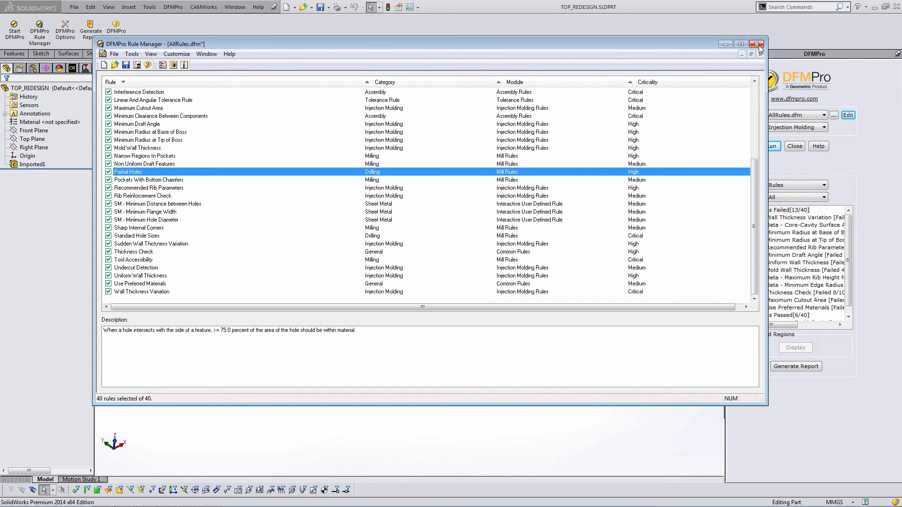
left_click(757, 43)
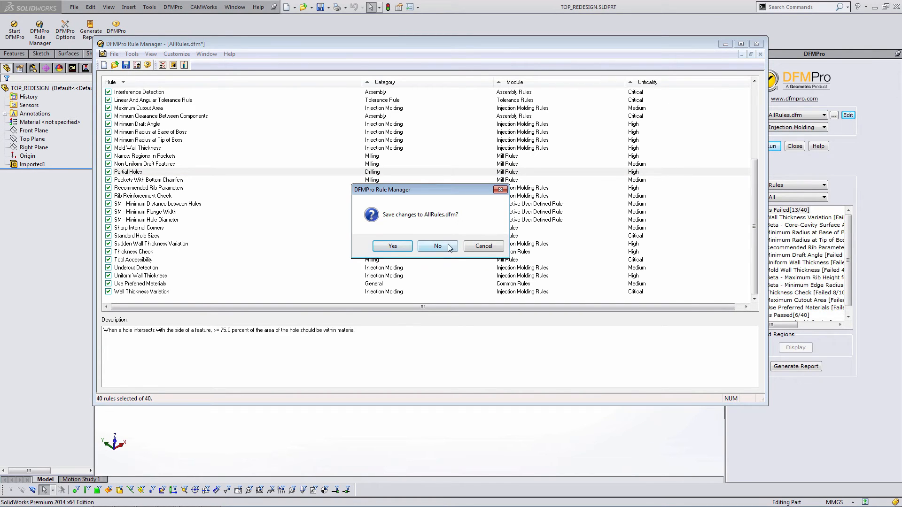
Discard the rule file changes and expand Drilling in the DFMPro Help
left_click(437, 246)
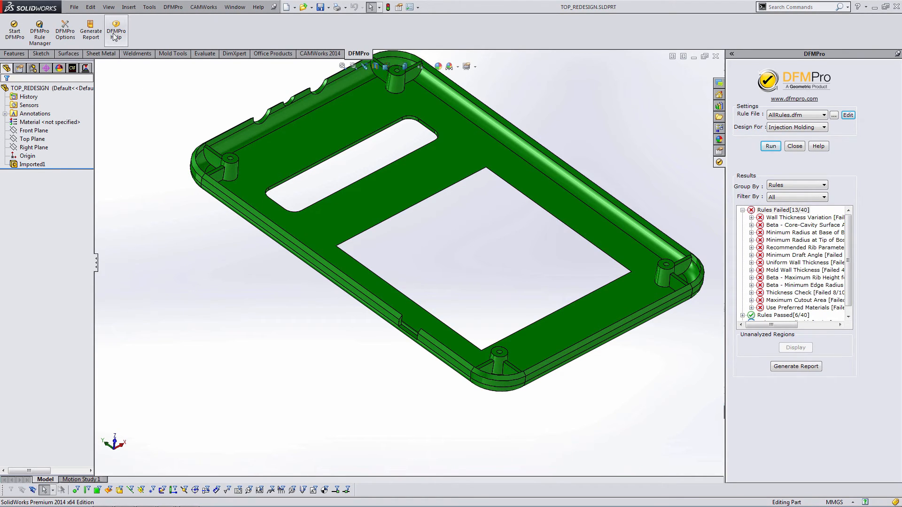
left_click(115, 30)
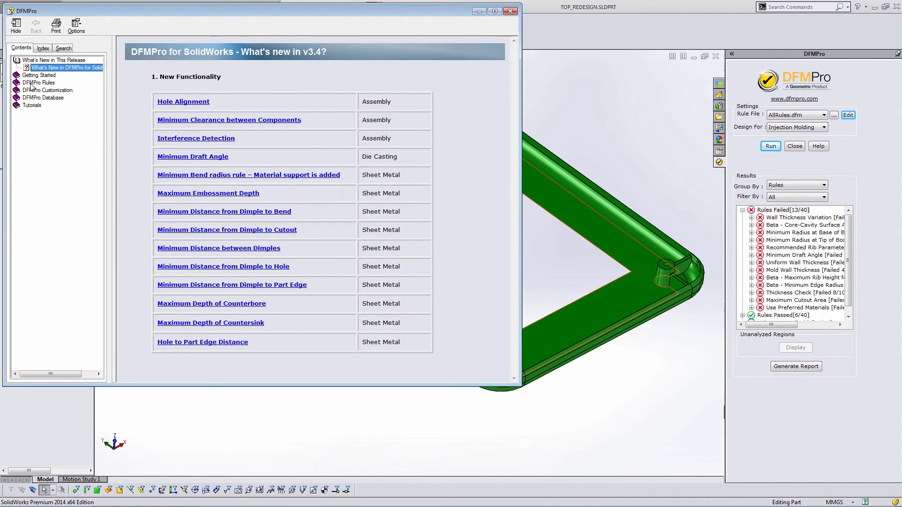
left_click(38, 82)
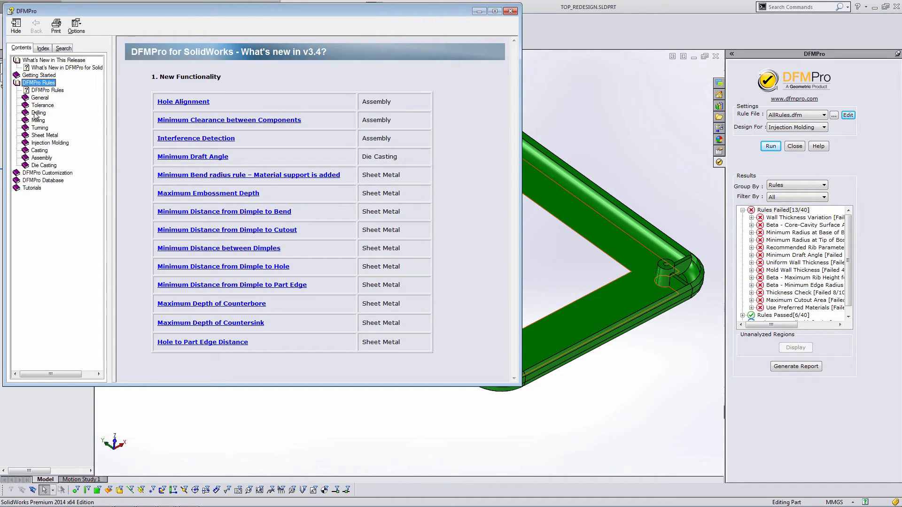
Read Deep Holes, Entry/Exit Surface, Flat Bottomed Holes and Holes Intersecting Cavities, then close Help
left_click(39, 113)
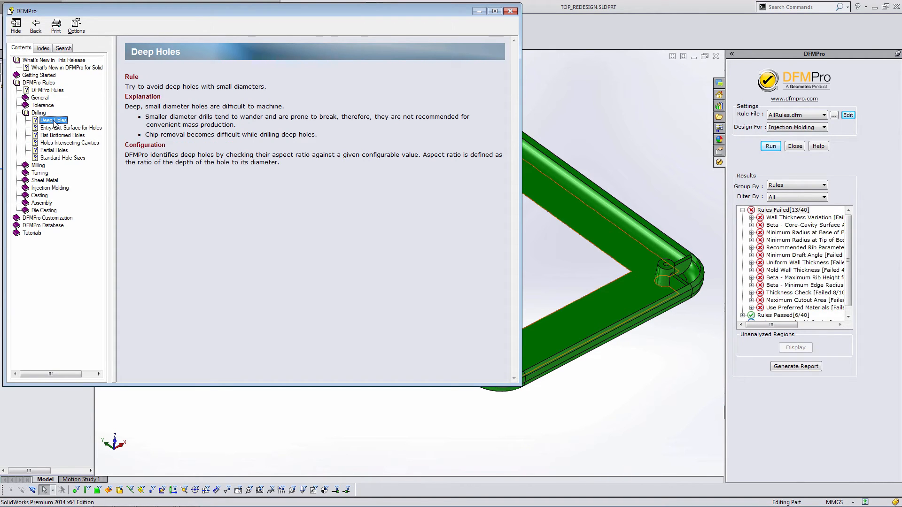
left_click(71, 128)
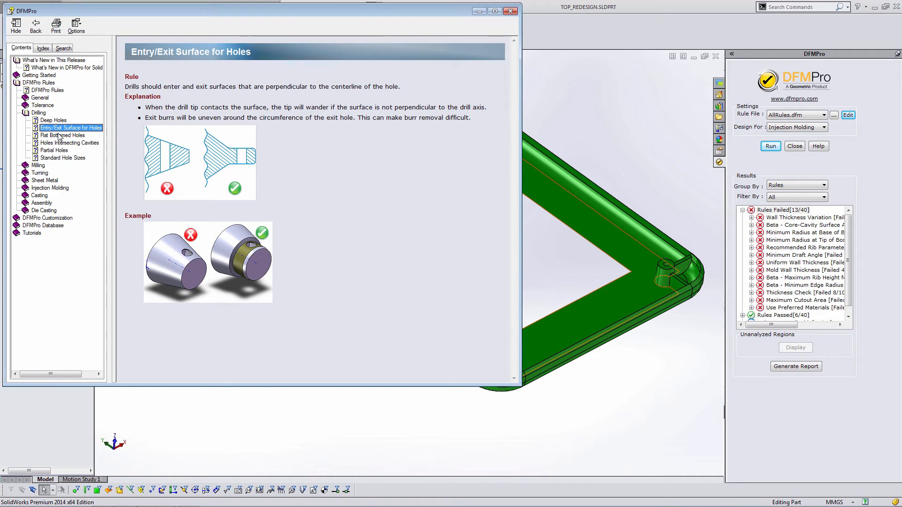
left_click(62, 134)
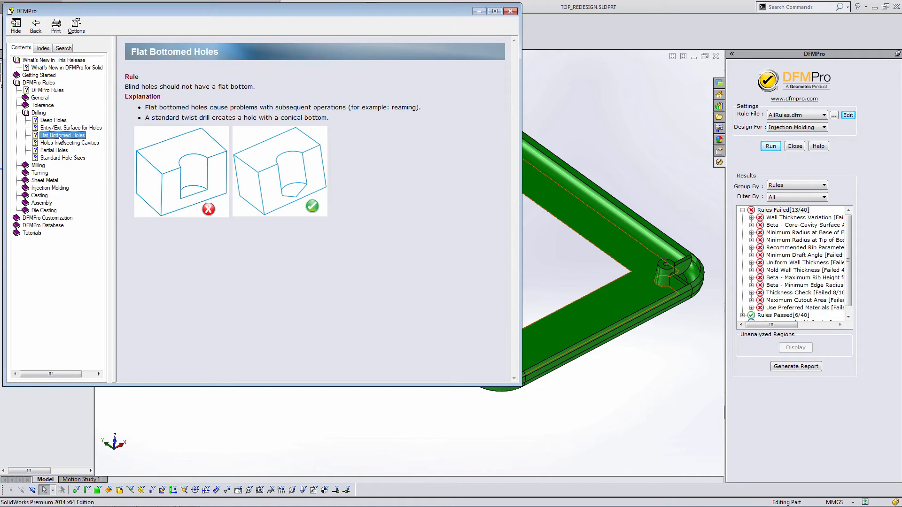
left_click(69, 142)
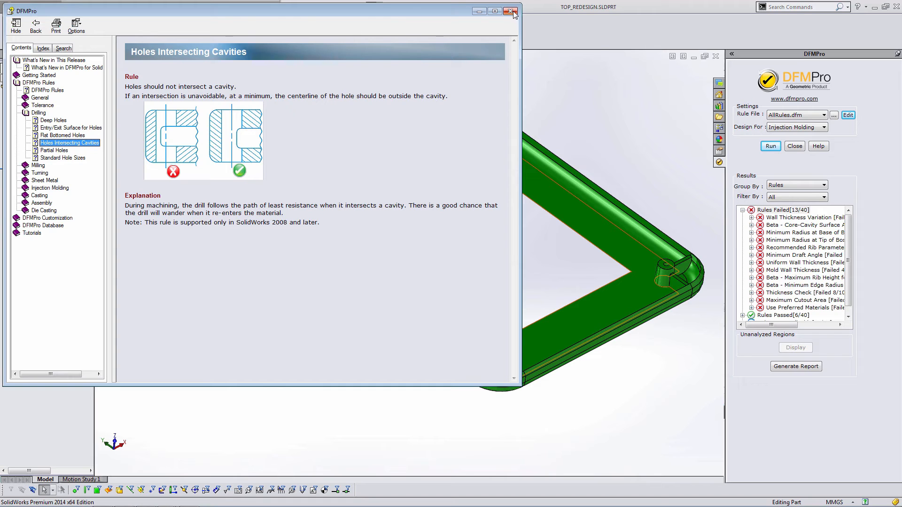
left_click(511, 11)
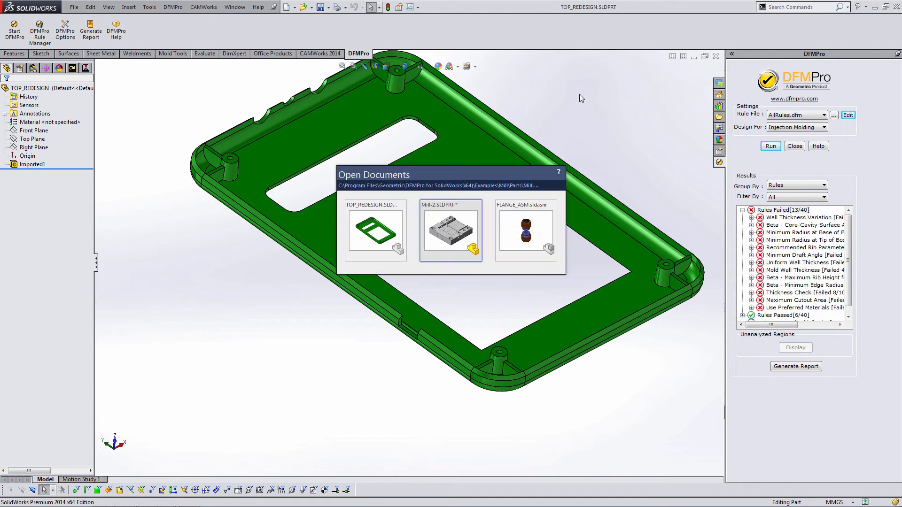
Switch to FLANGE_ASM.sldasm and set DFMPro's Design For to Assembly
left_click(525, 229)
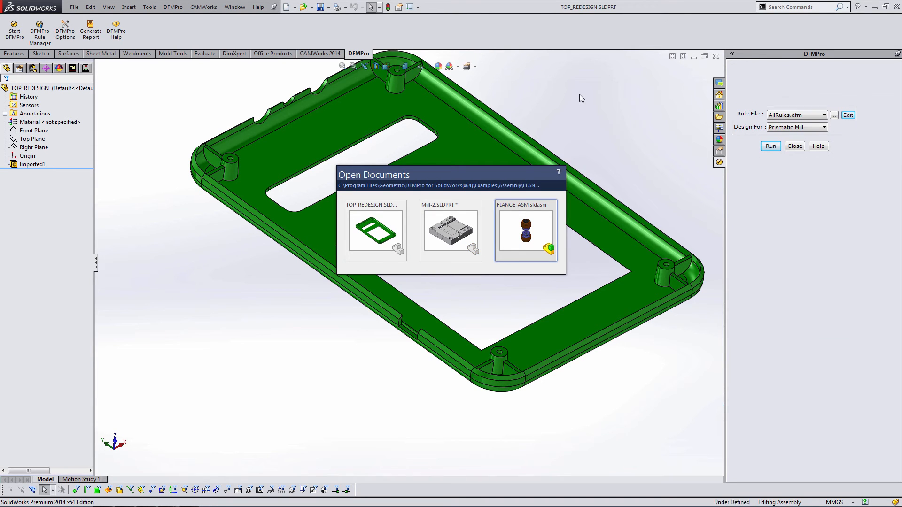
left_click(525, 230)
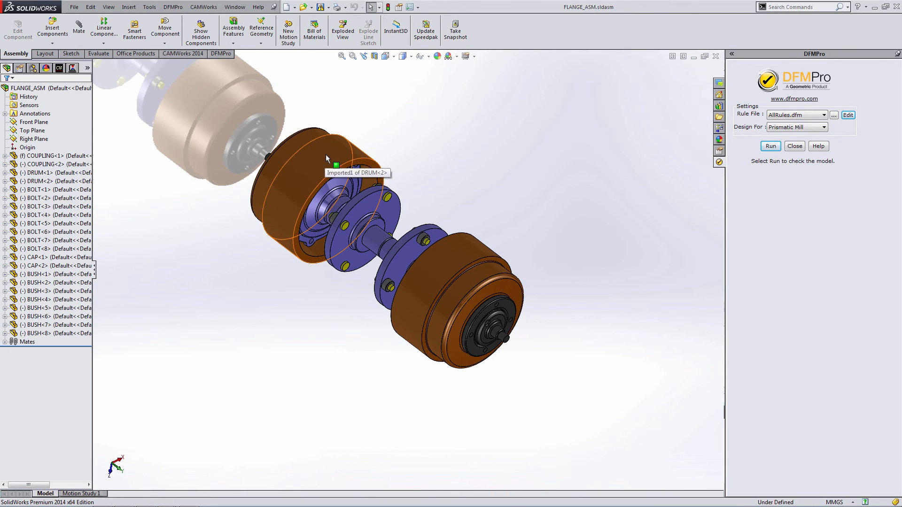
left_click(823, 127)
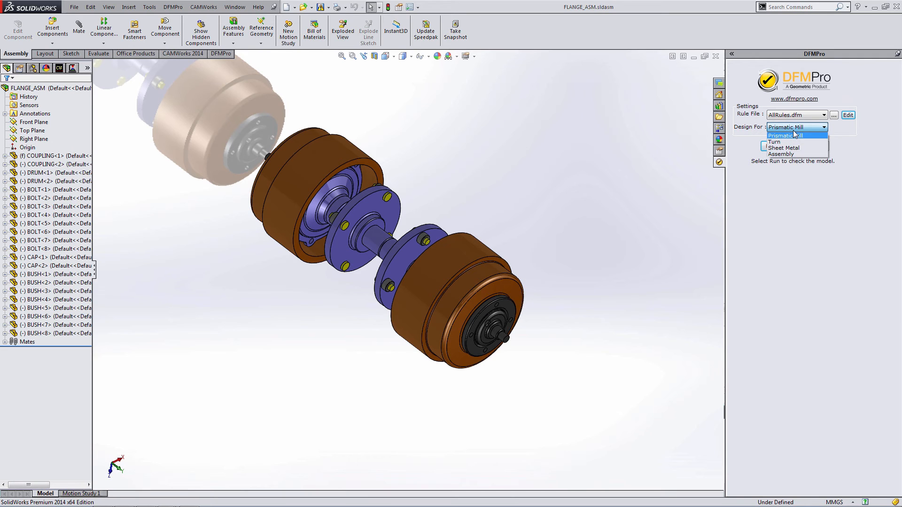
mouse_move(821, 142)
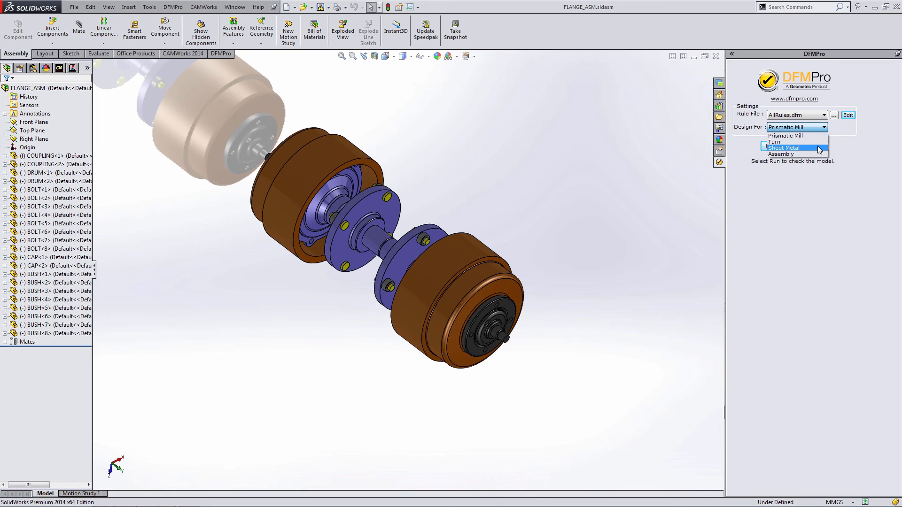
mouse_move(795, 142)
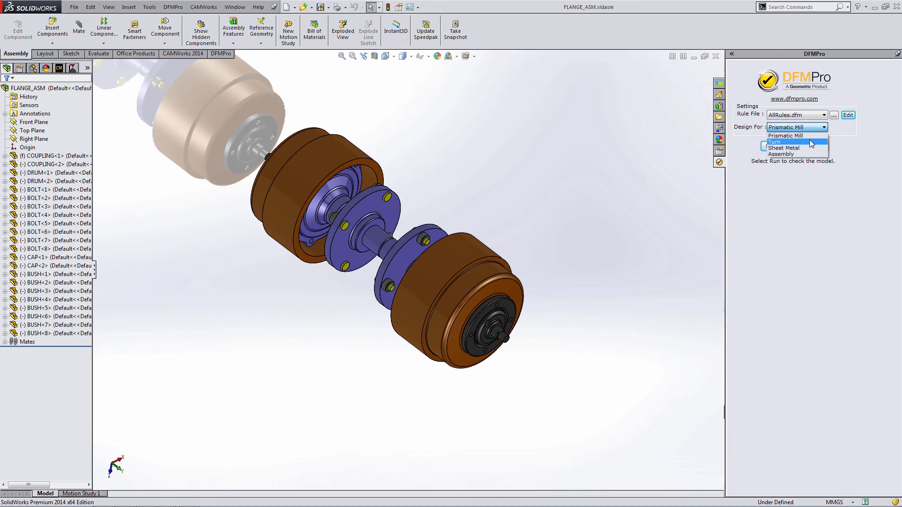
left_click(797, 128)
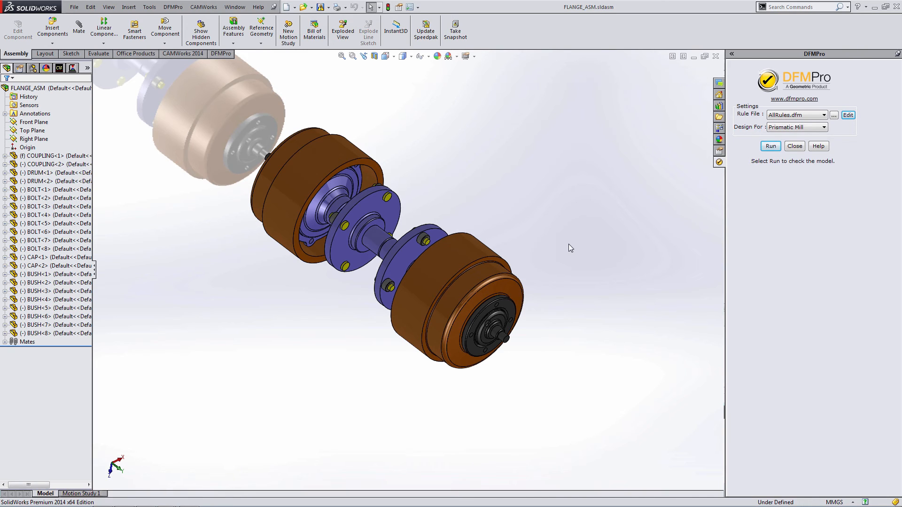
left_click(824, 127)
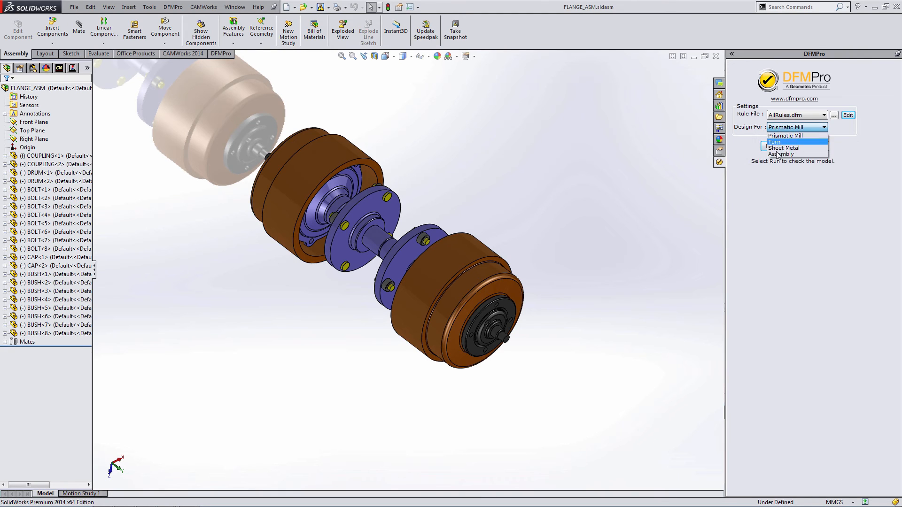
left_click(782, 154)
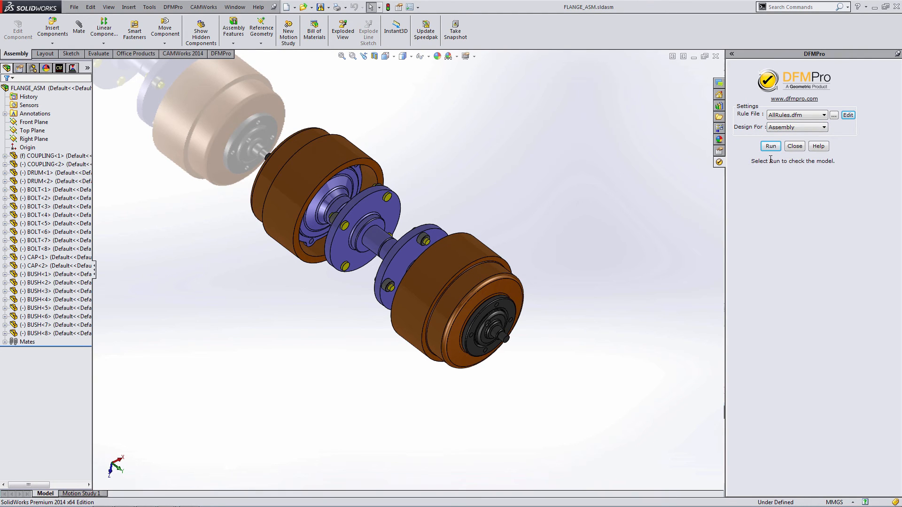
Run the DFMPro assembly check on FLANGE_ASM, yielding 6 of 40 failed rules
left_click(770, 145)
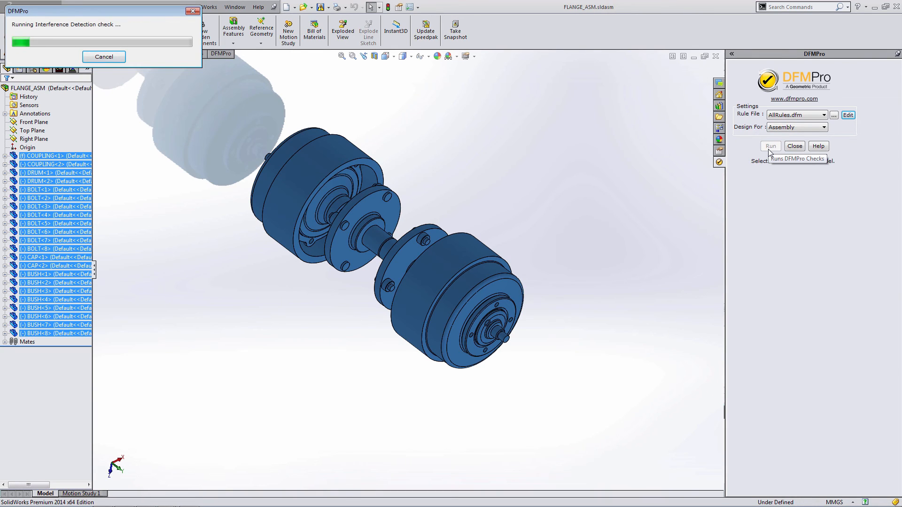
left_click(770, 145)
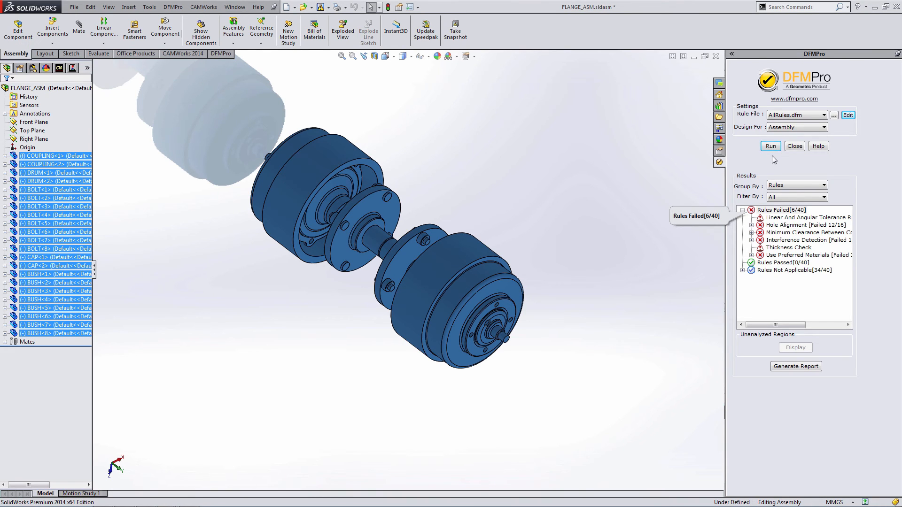
mouse_move(808, 225)
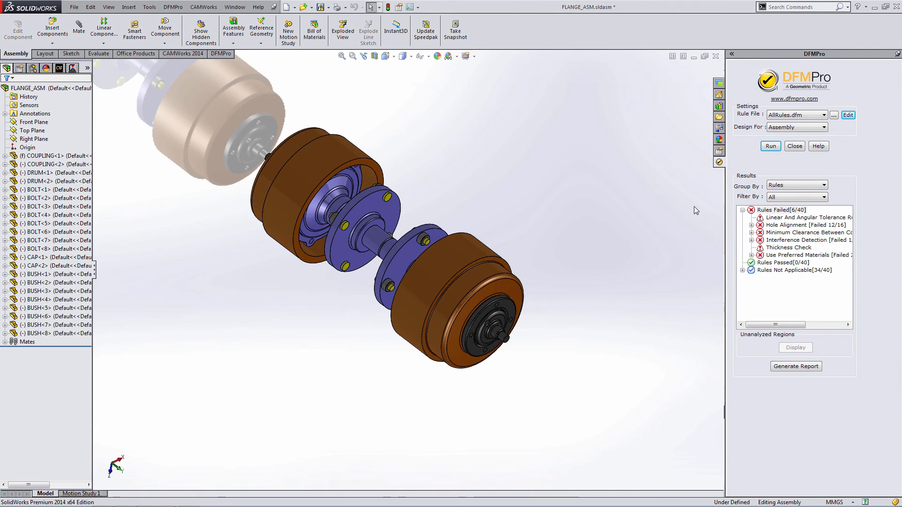
mouse_move(796, 367)
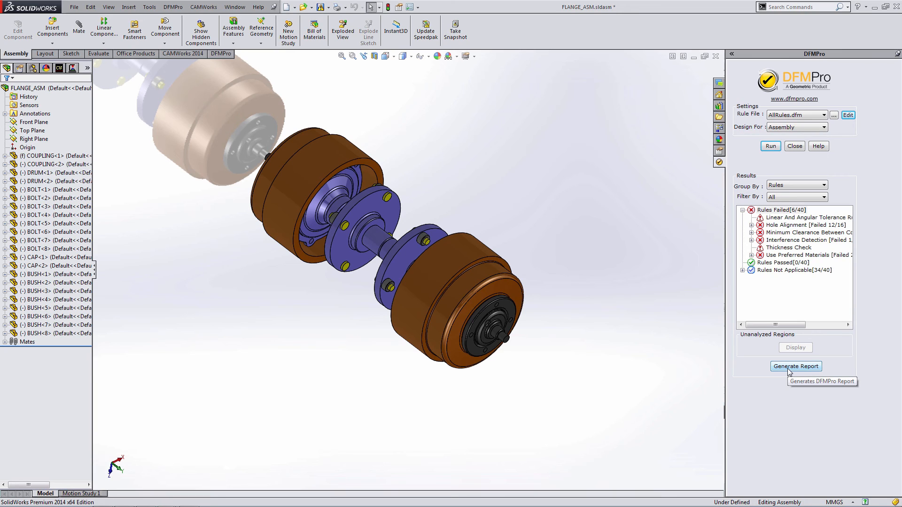
mouse_move(795, 366)
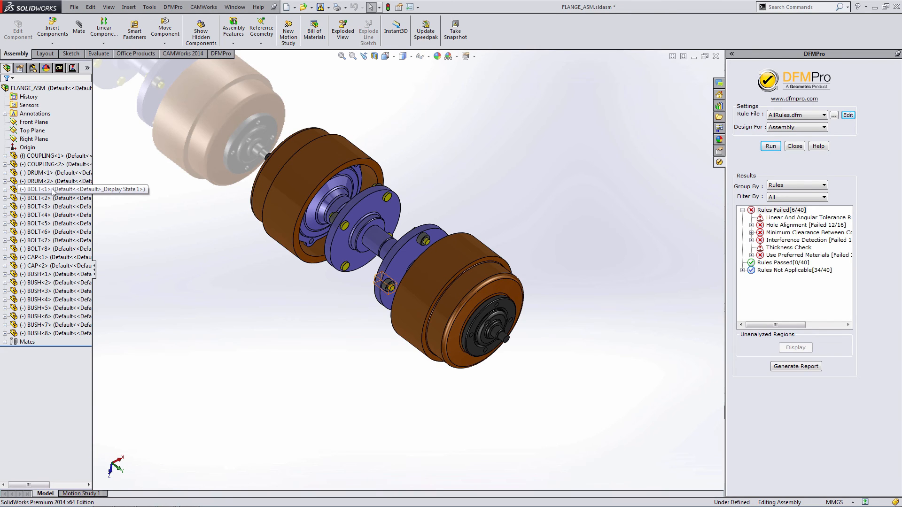
Suppress BOLT<1> through BOLT<8> and re-run DFMPro, with Hole Alignment failing 8 of 12
left_click(38, 190)
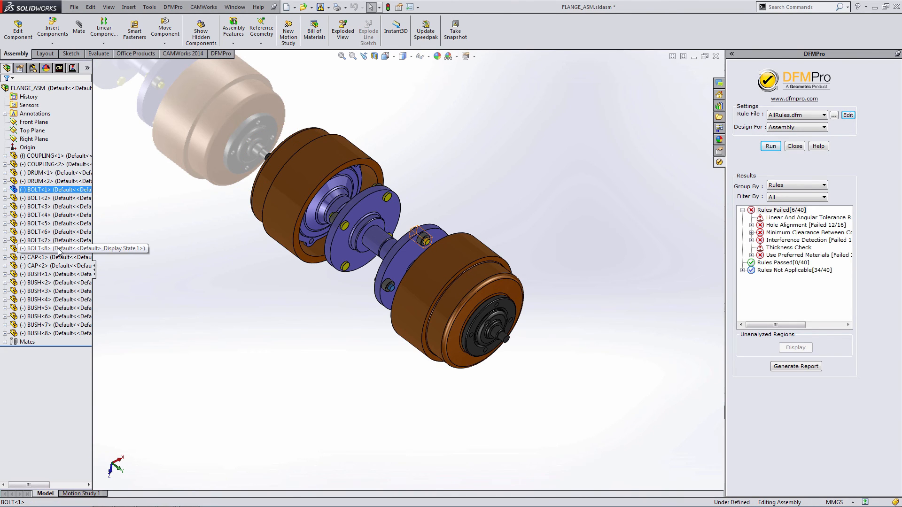
left_click(54, 249)
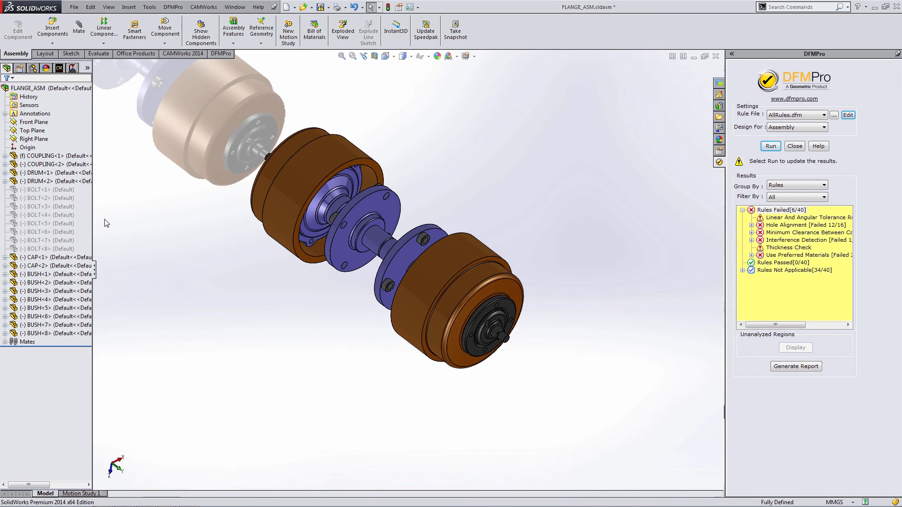
left_click(46, 248)
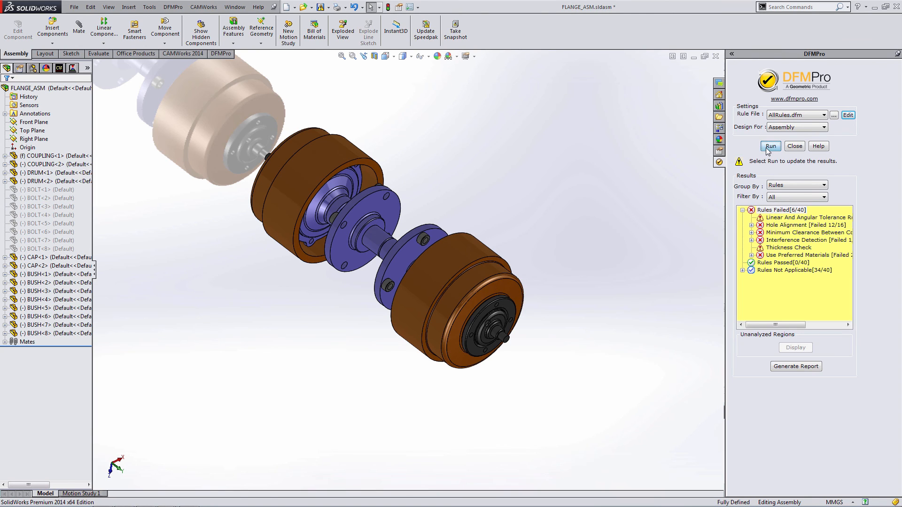
left_click(771, 146)
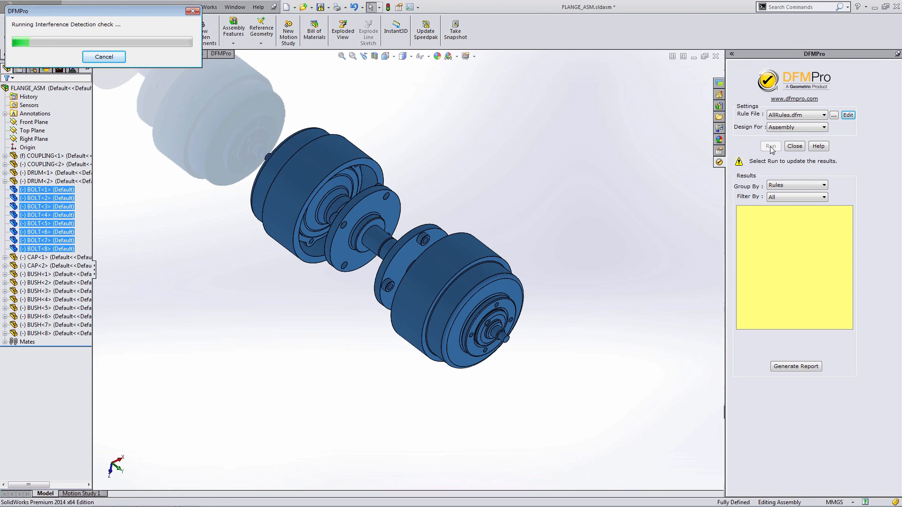
left_click(771, 146)
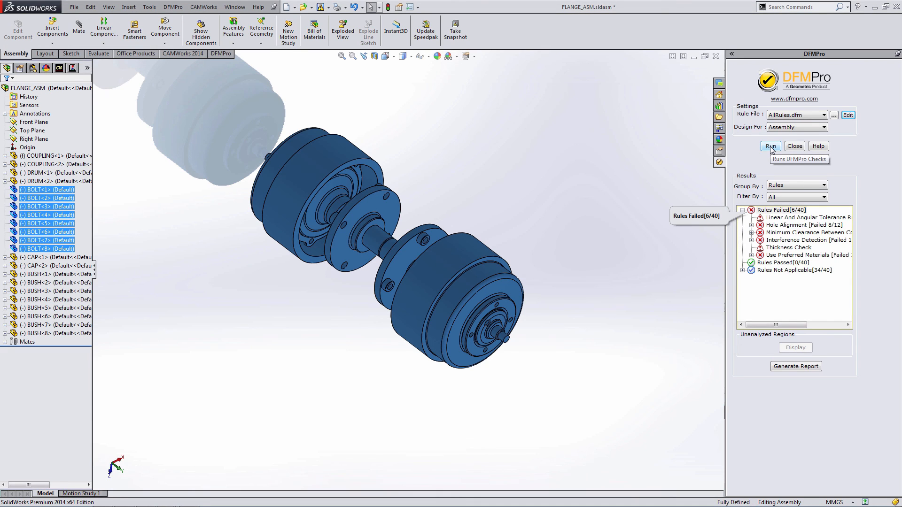